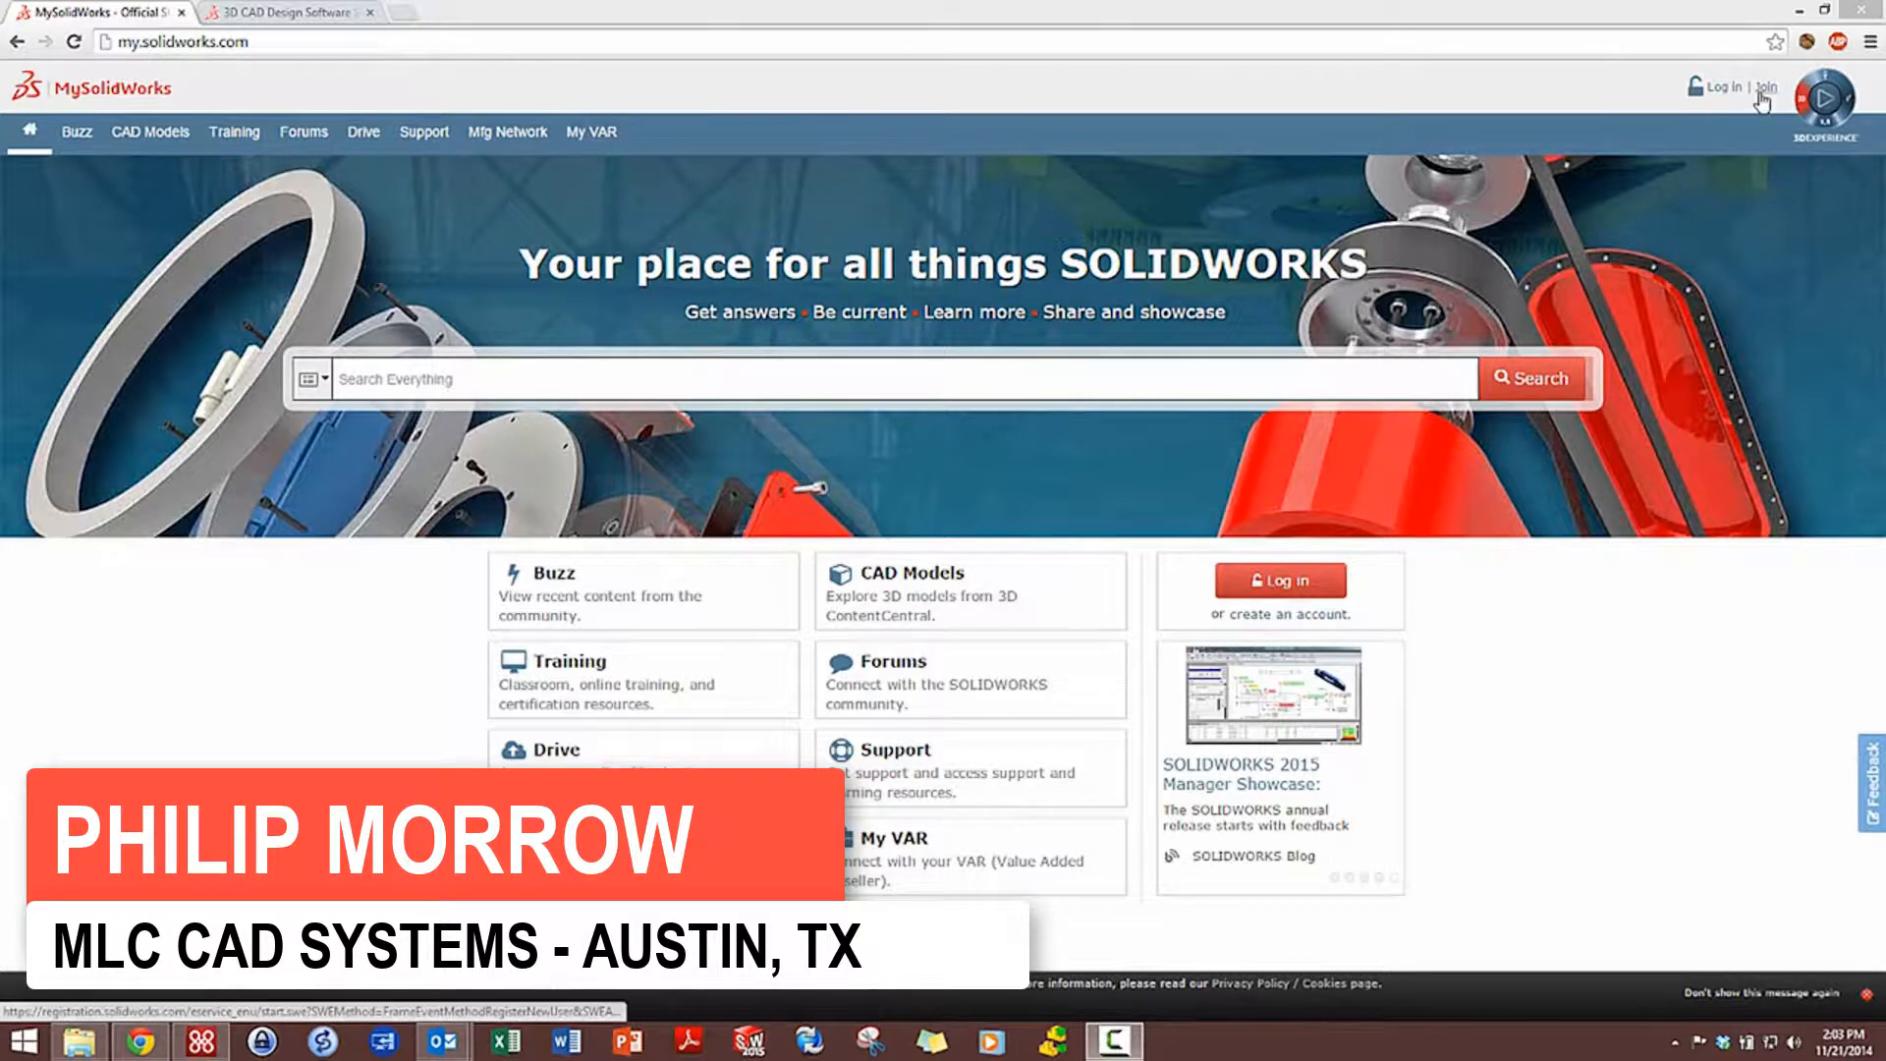
Sign in to MySolidWorks with the SOLIDWORKS ID email and password
click(1764, 87)
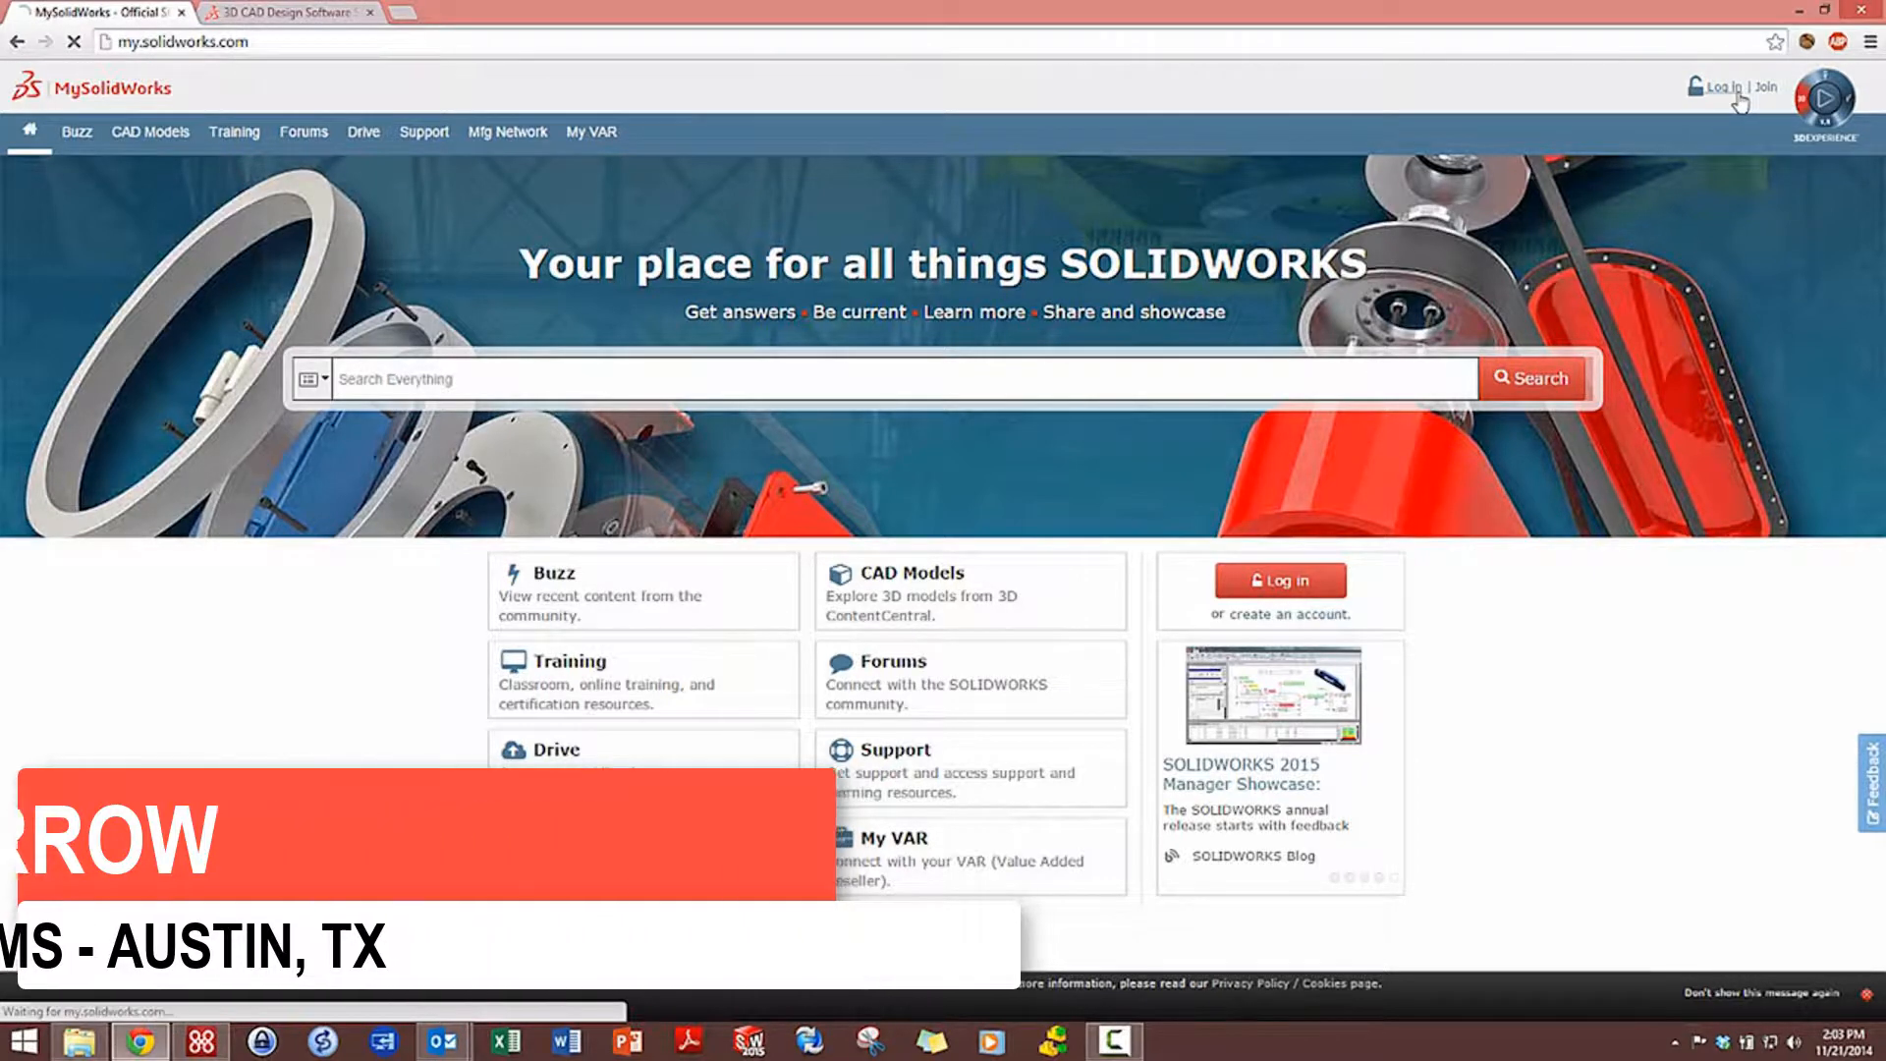
click(1720, 85)
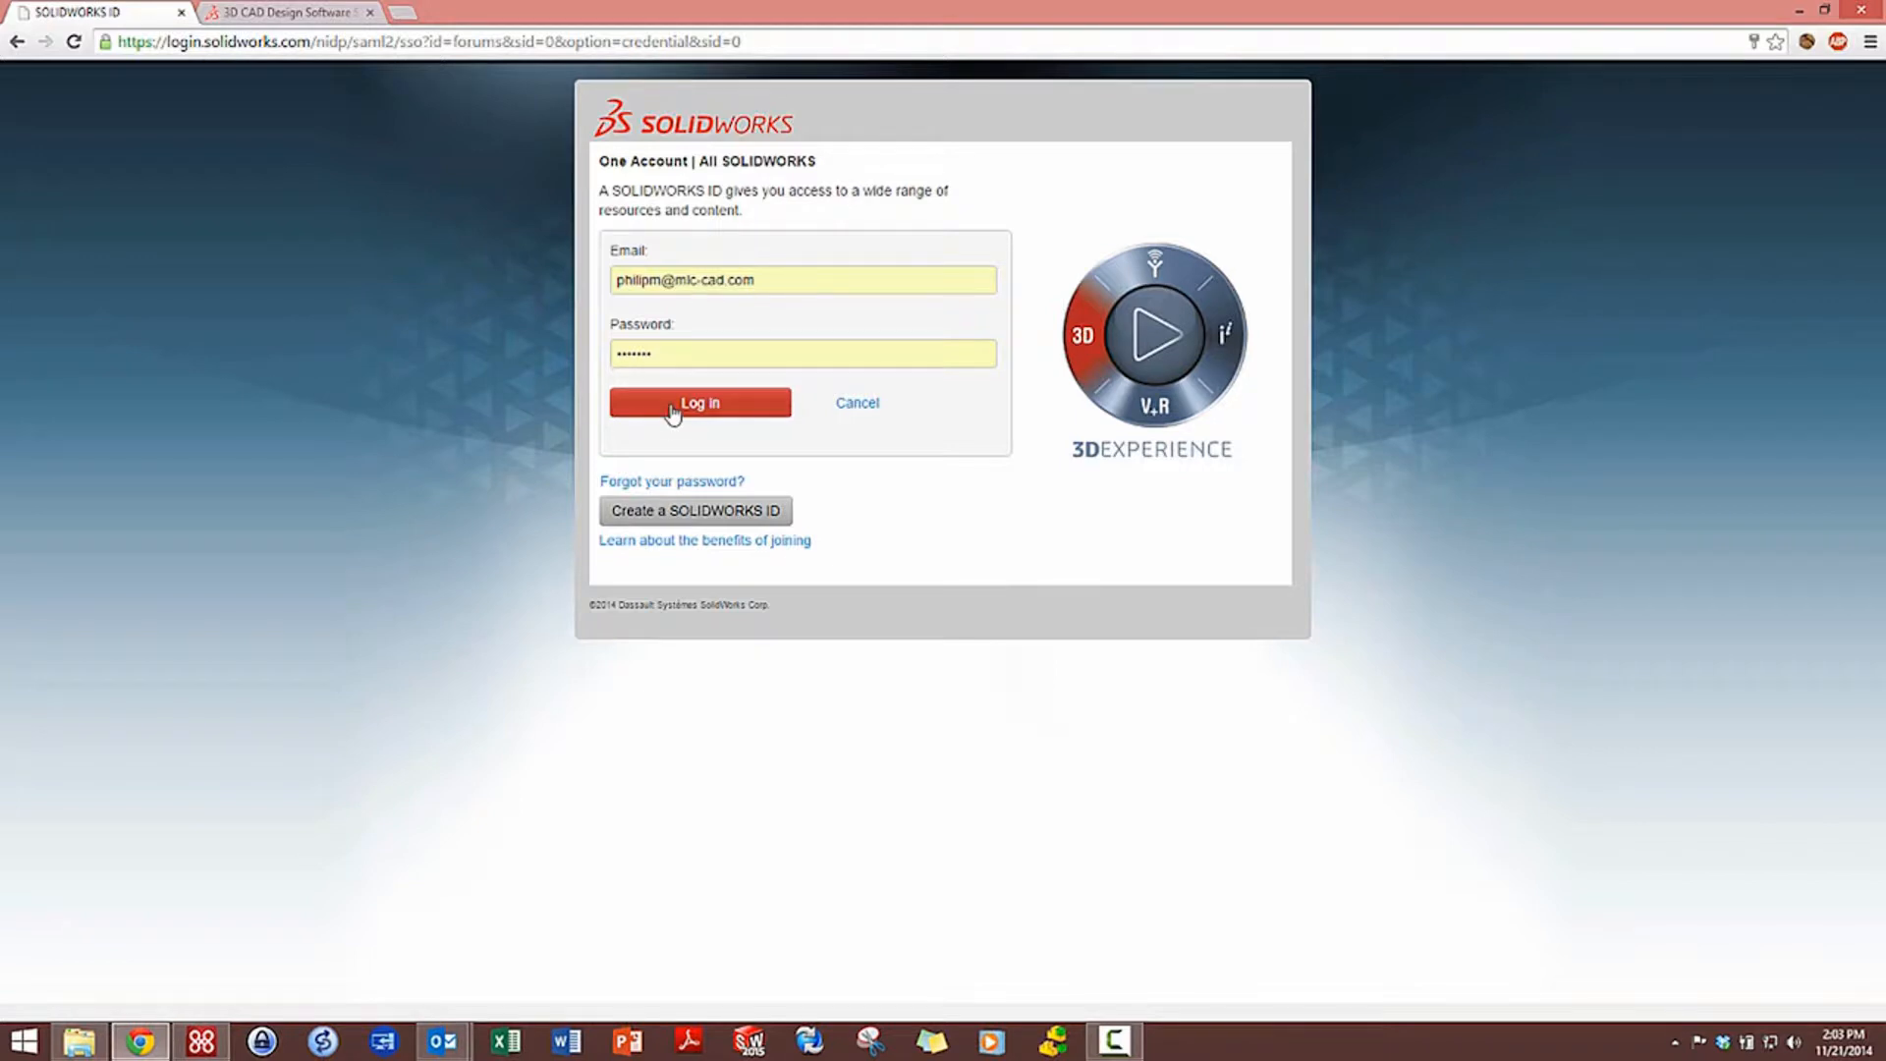
click(699, 401)
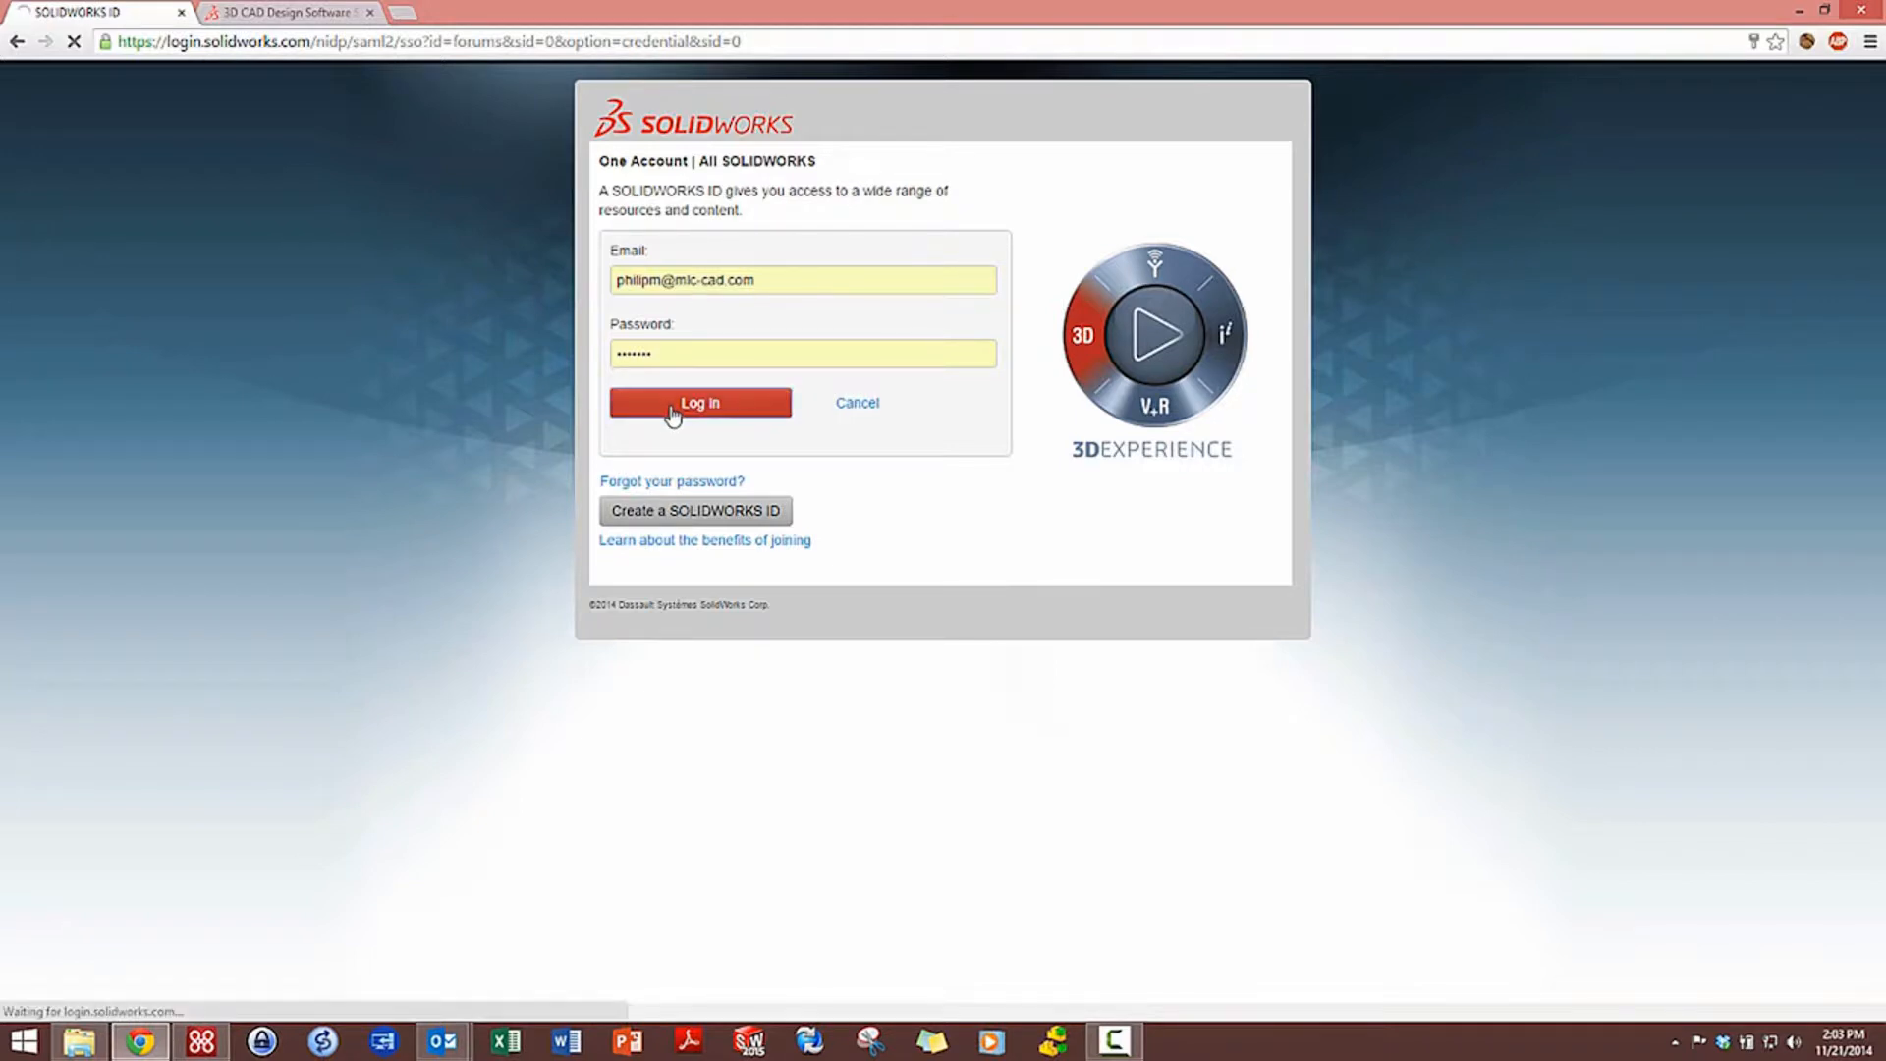
click(699, 402)
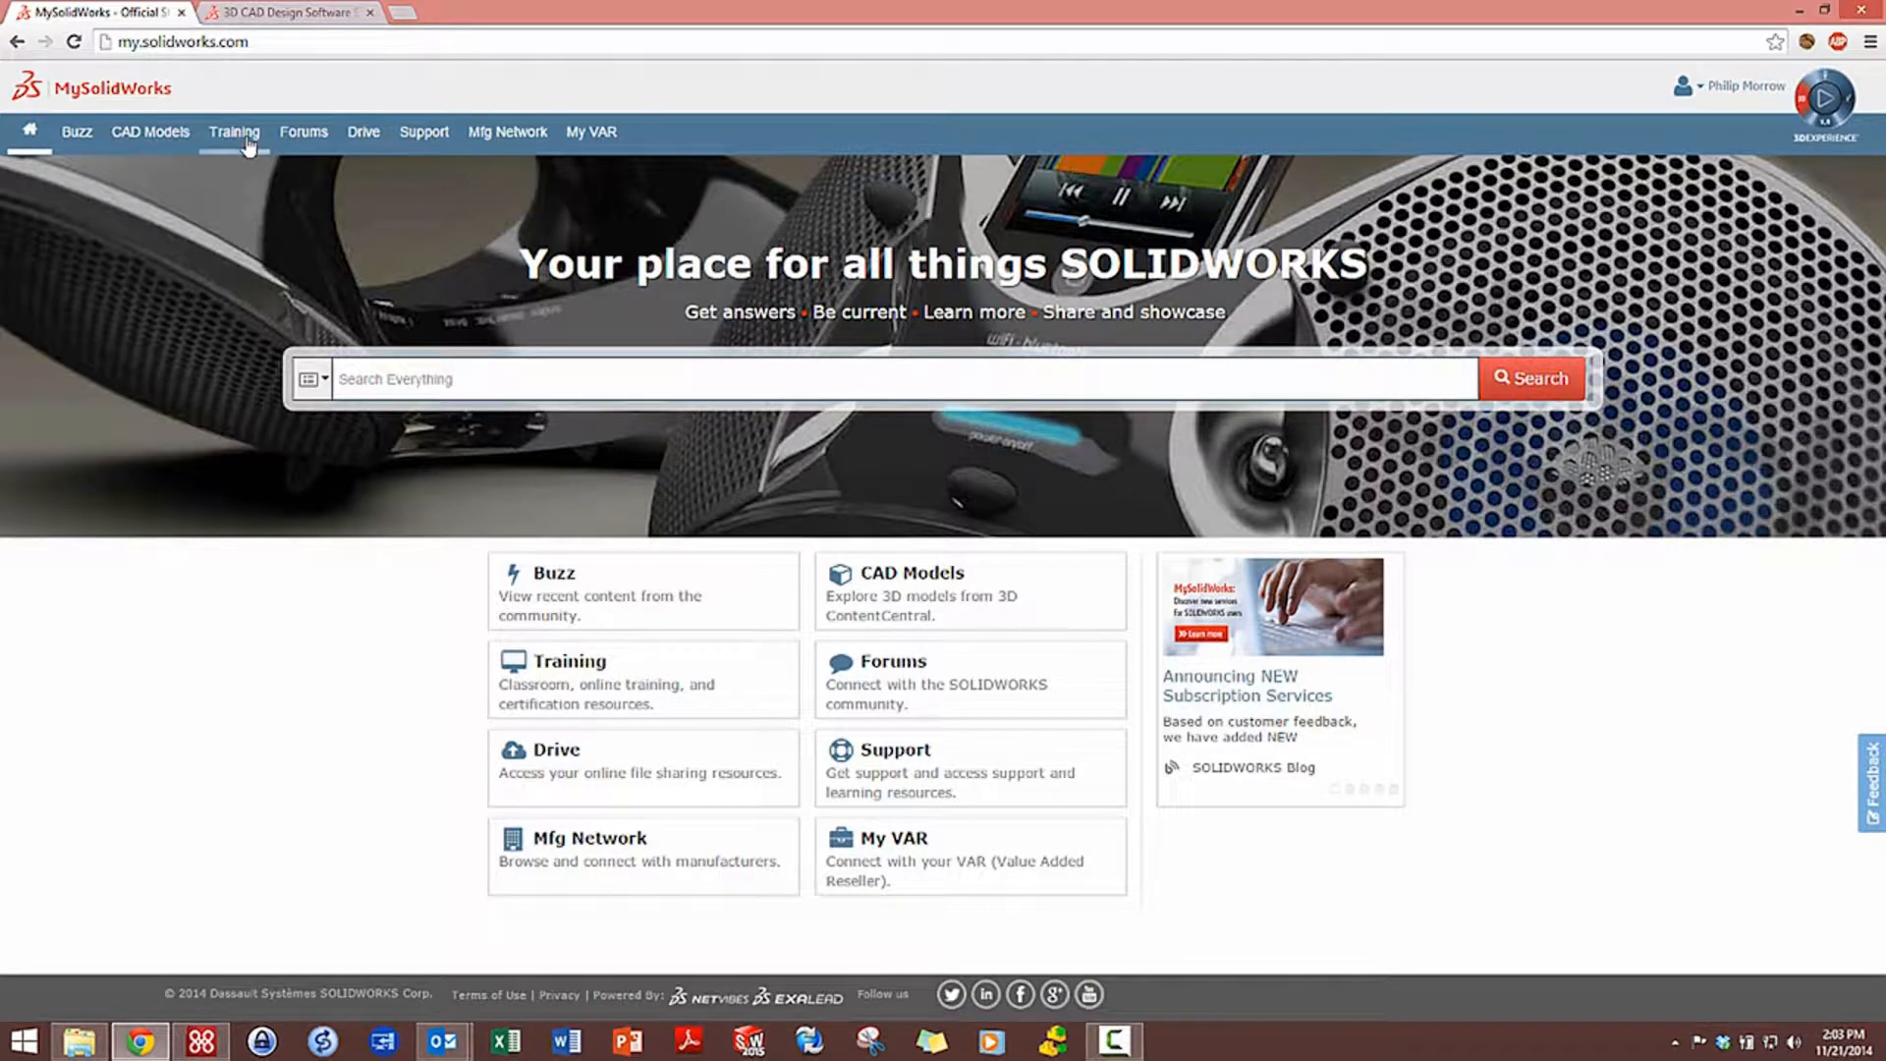
Show the Training catalog of lessons and learning paths from the top navigation
click(234, 131)
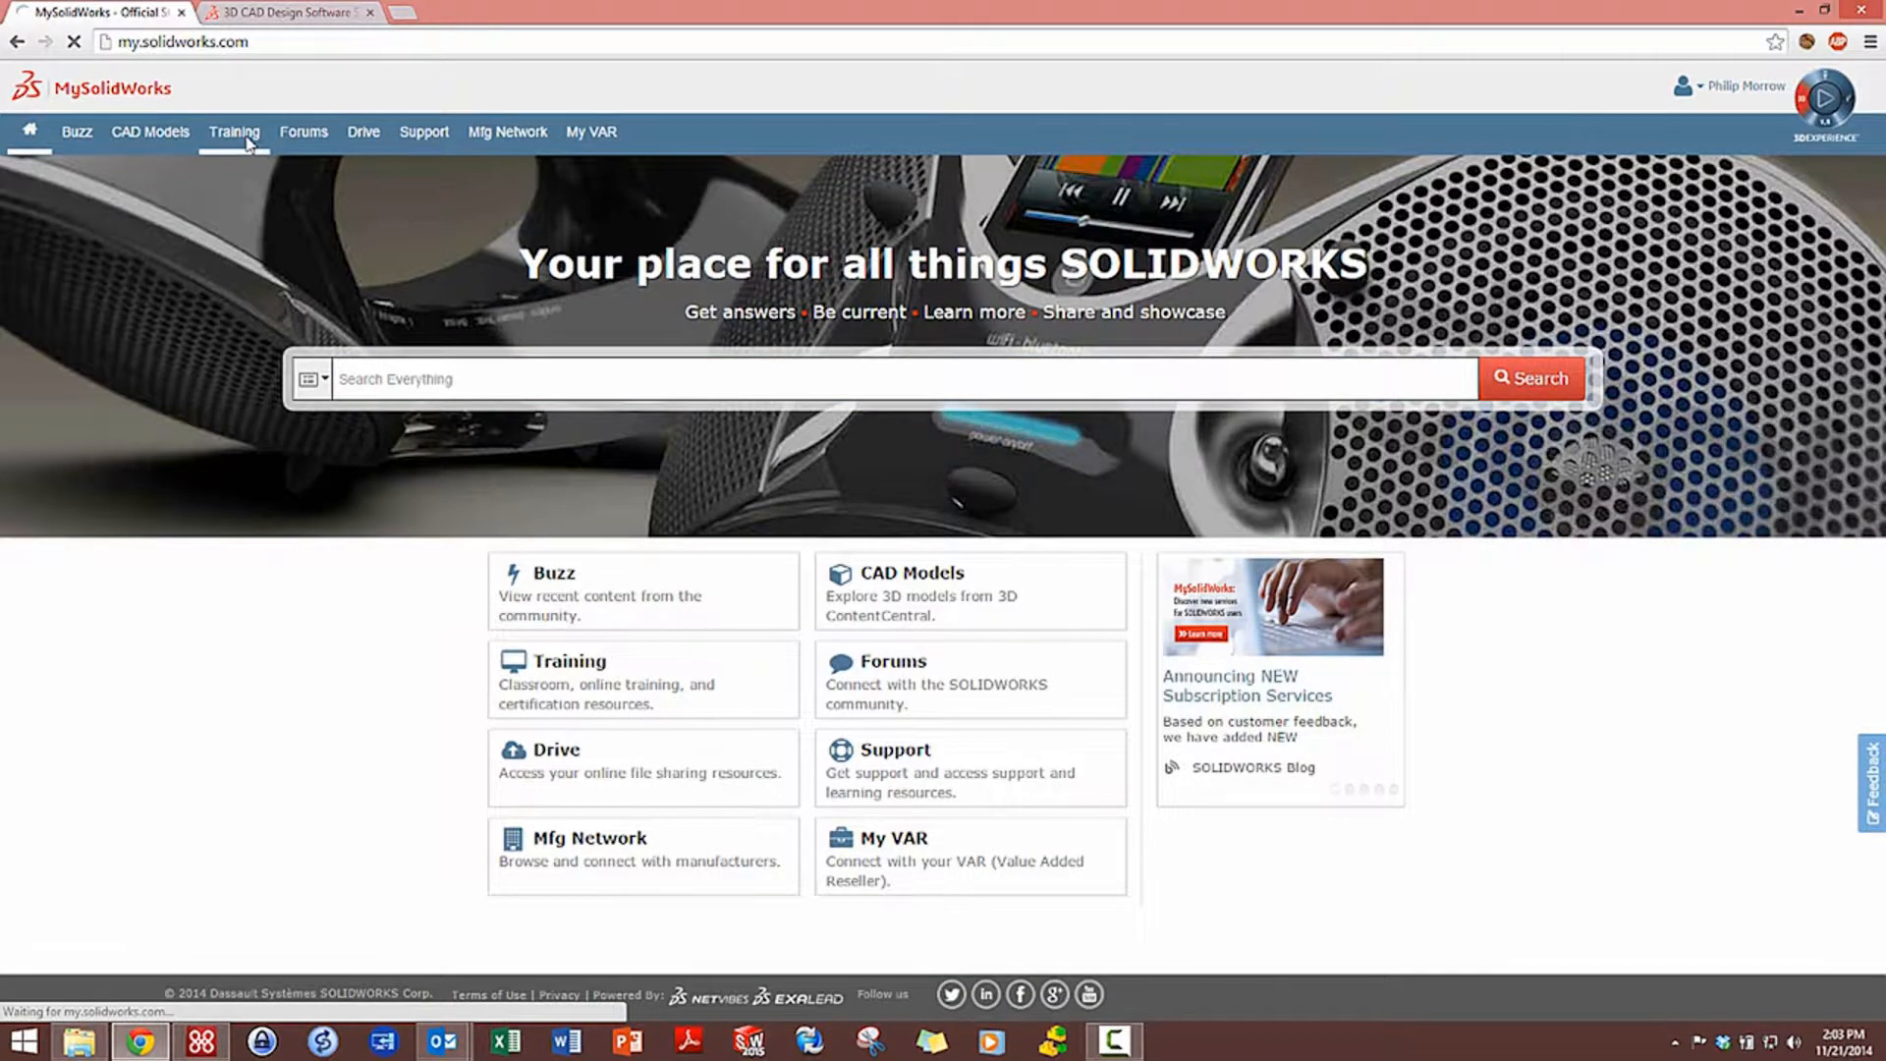
click(234, 132)
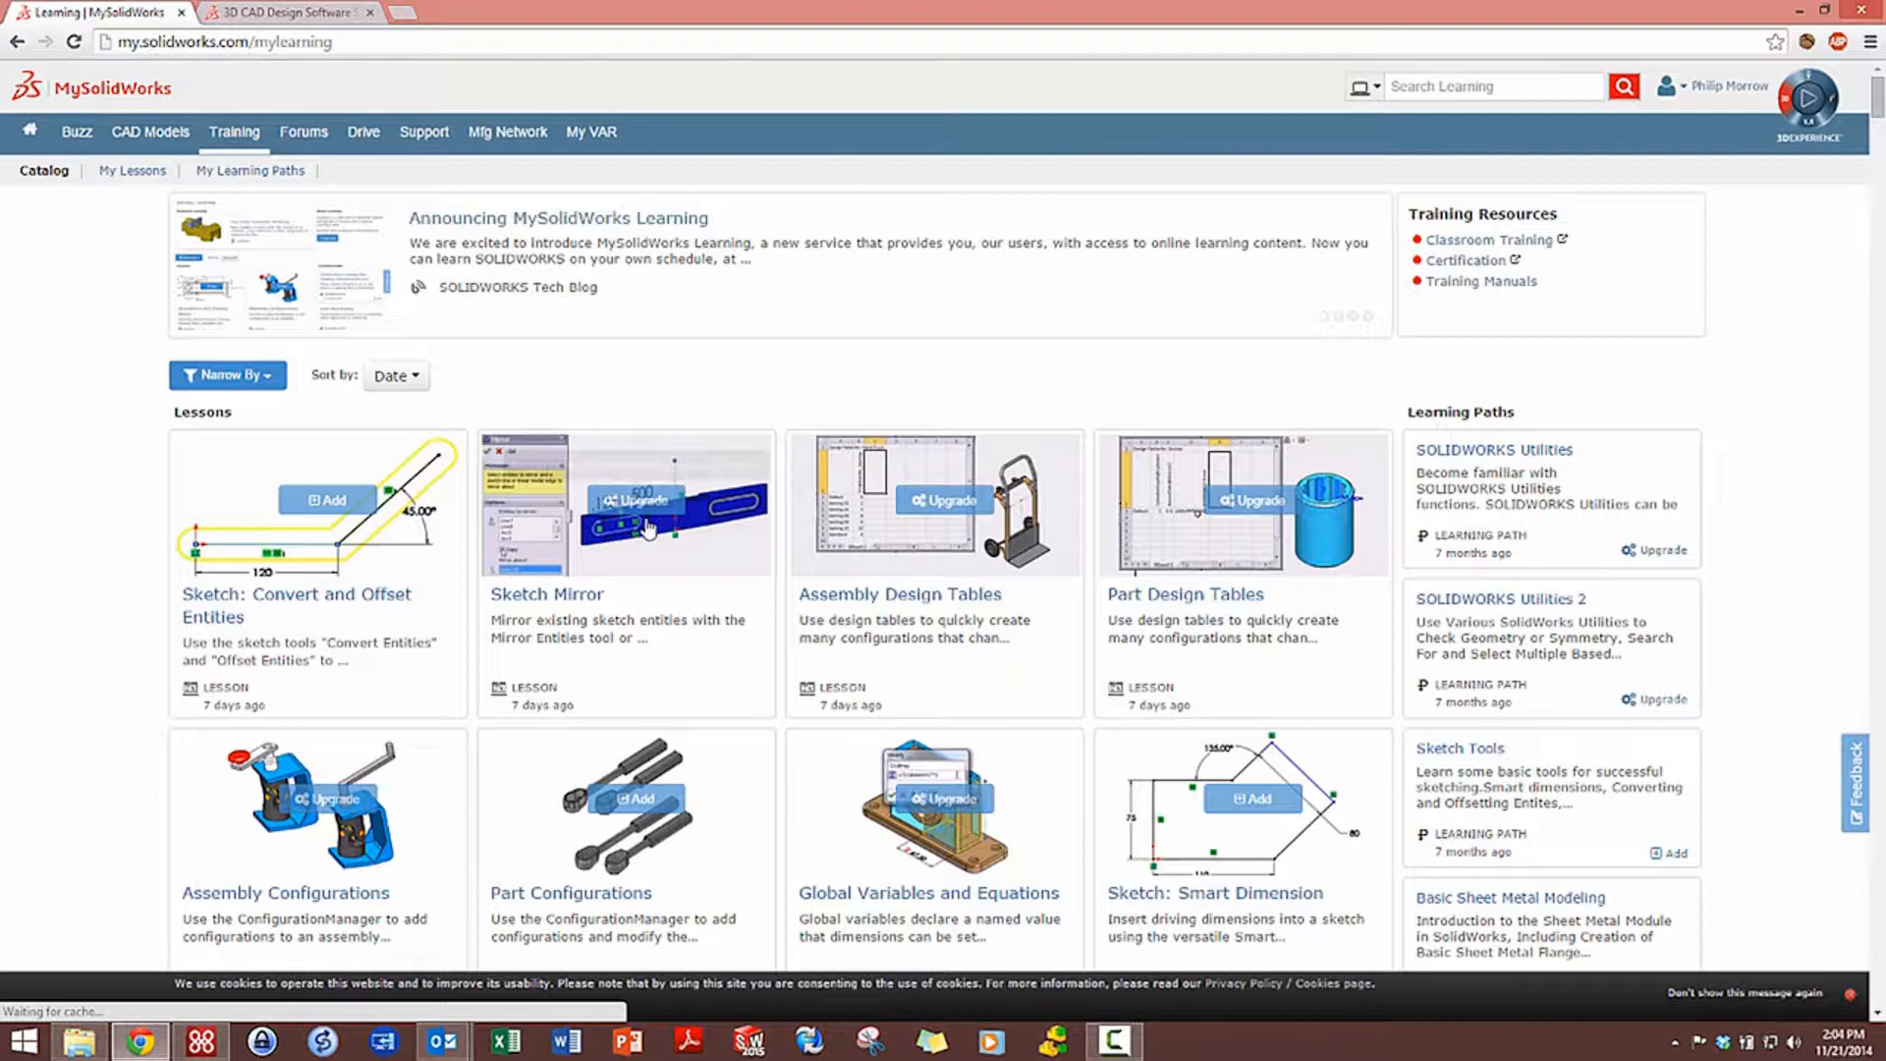
mouse_move(637, 499)
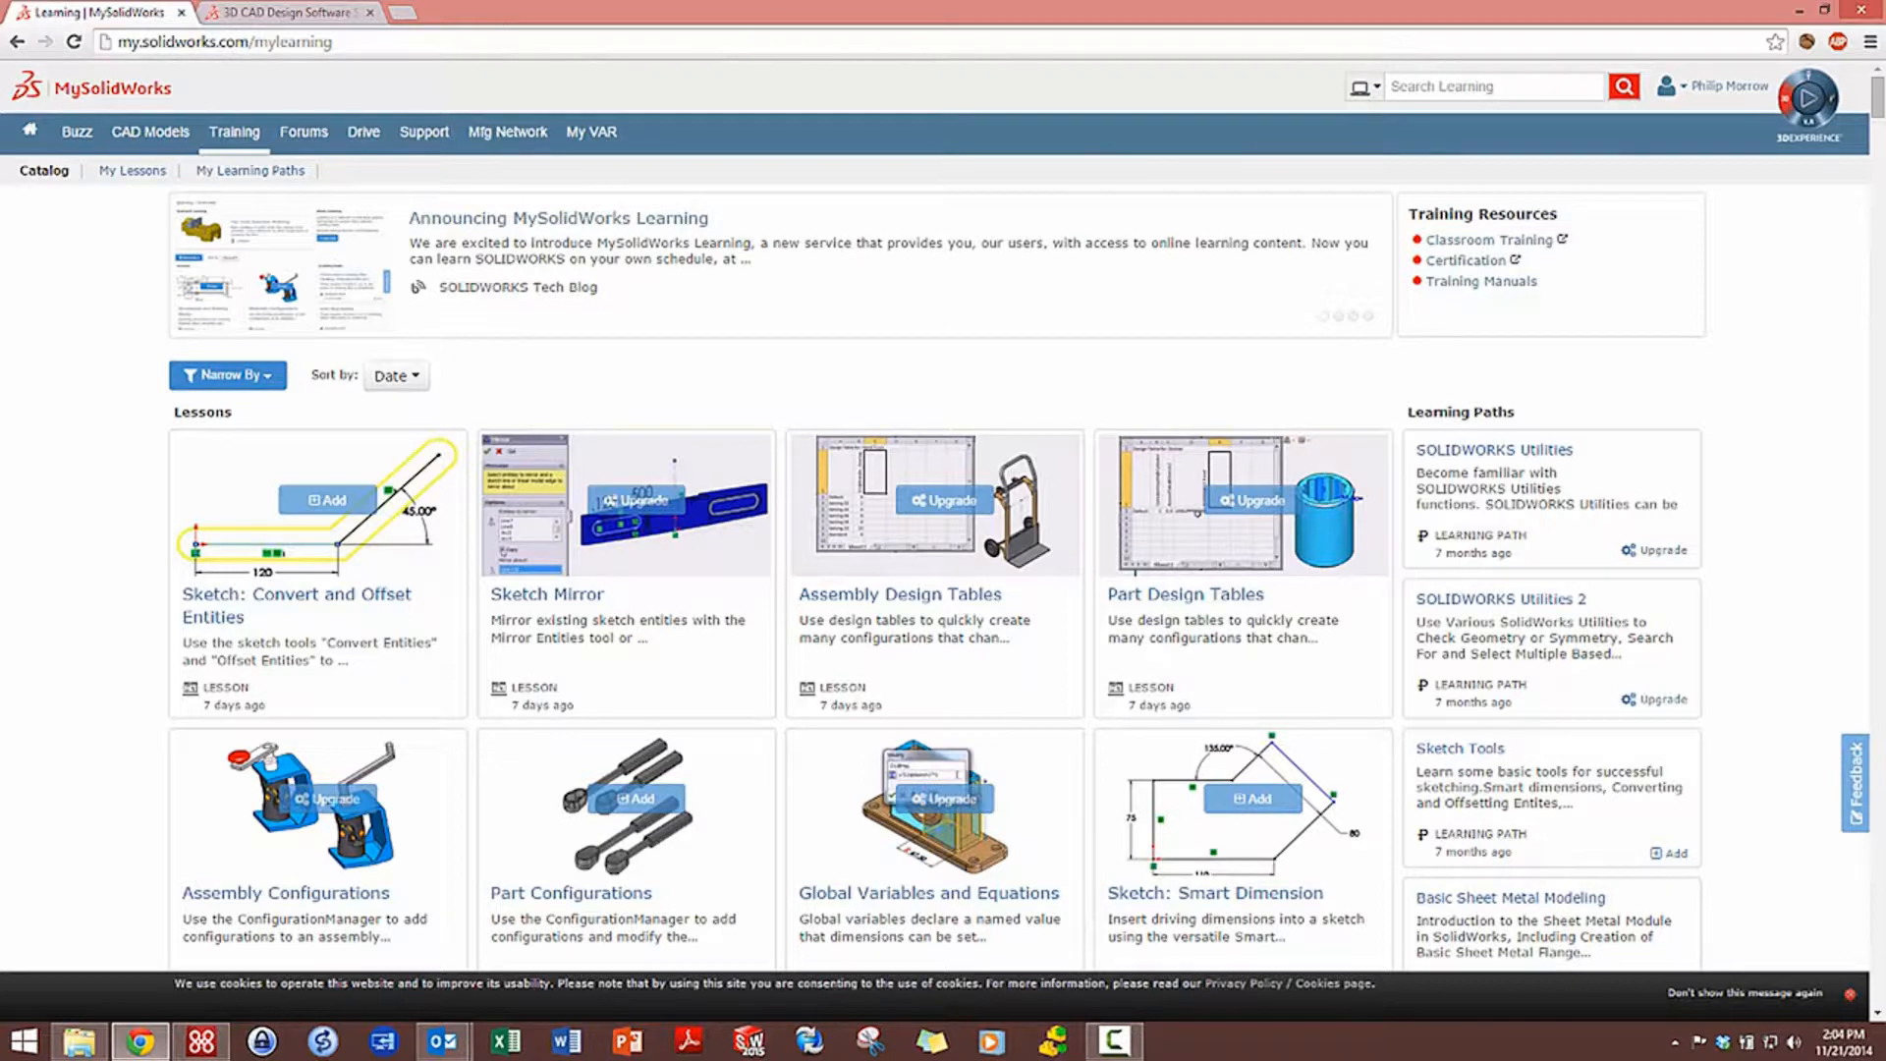
click(442, 1041)
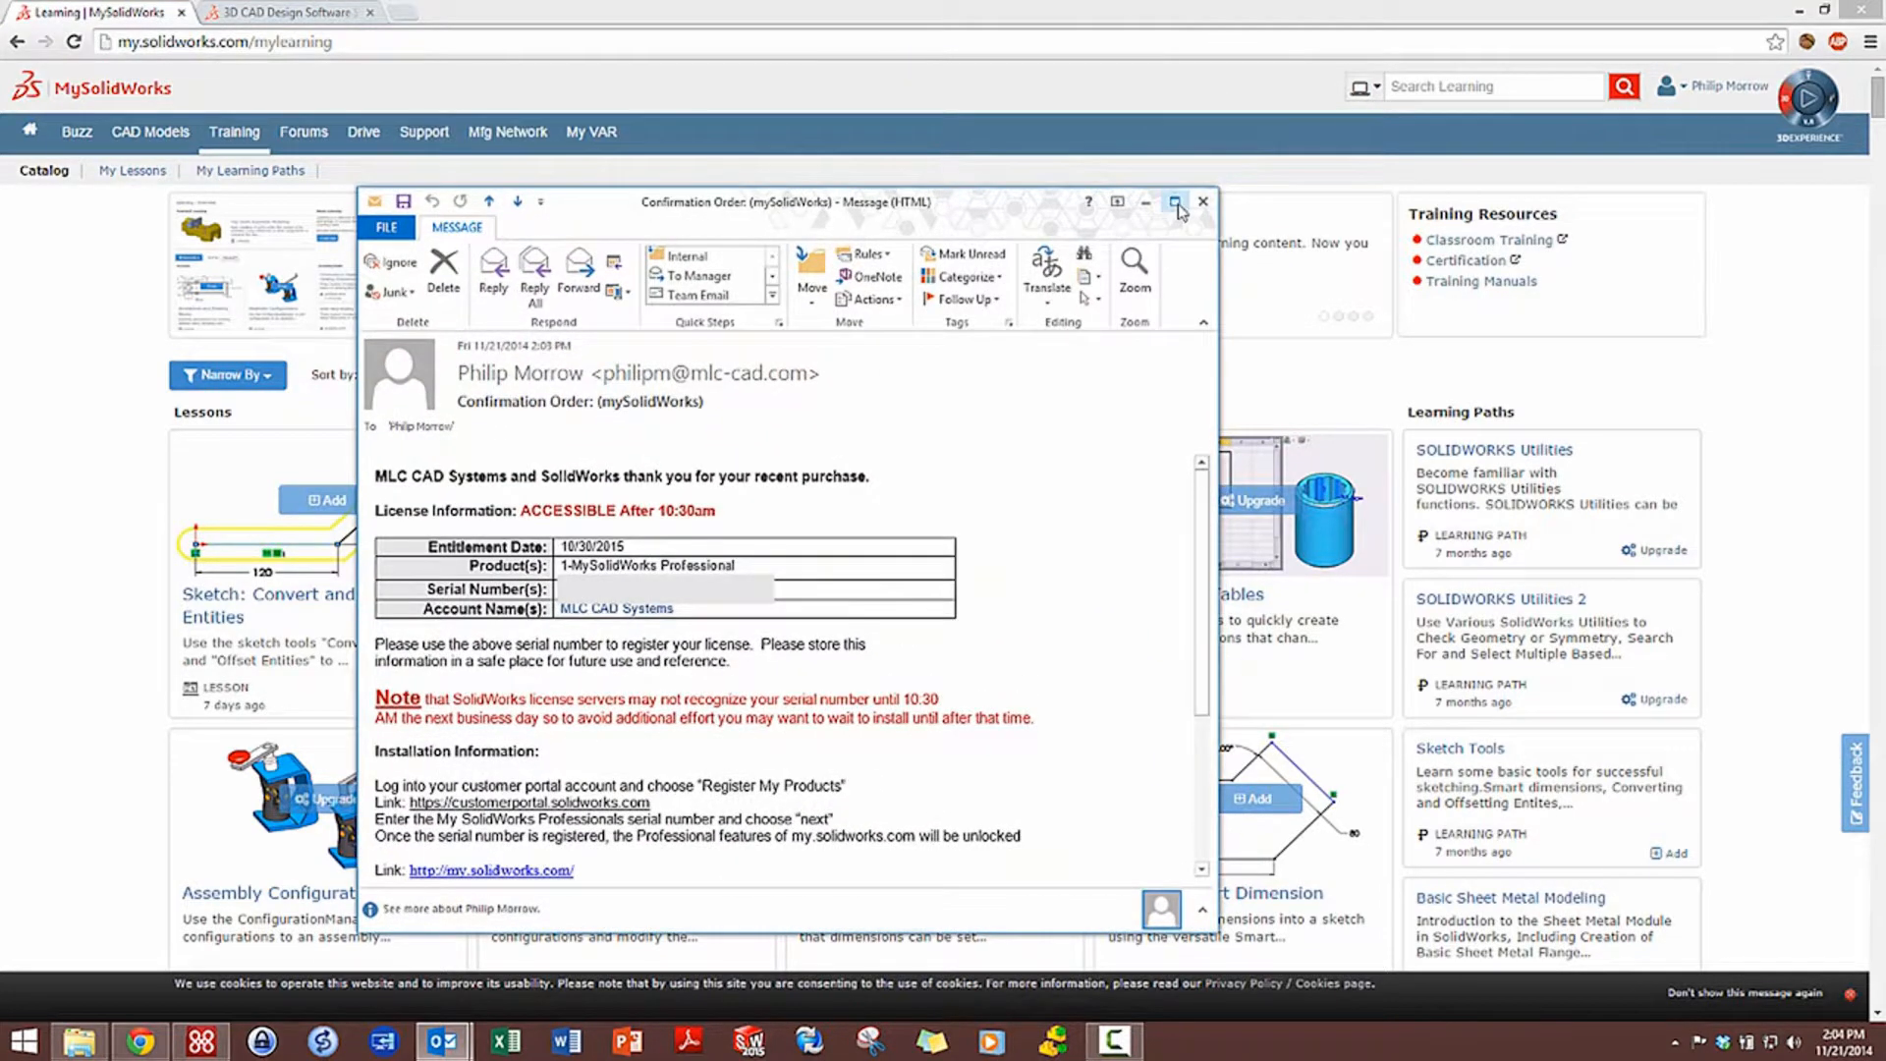
click(1175, 200)
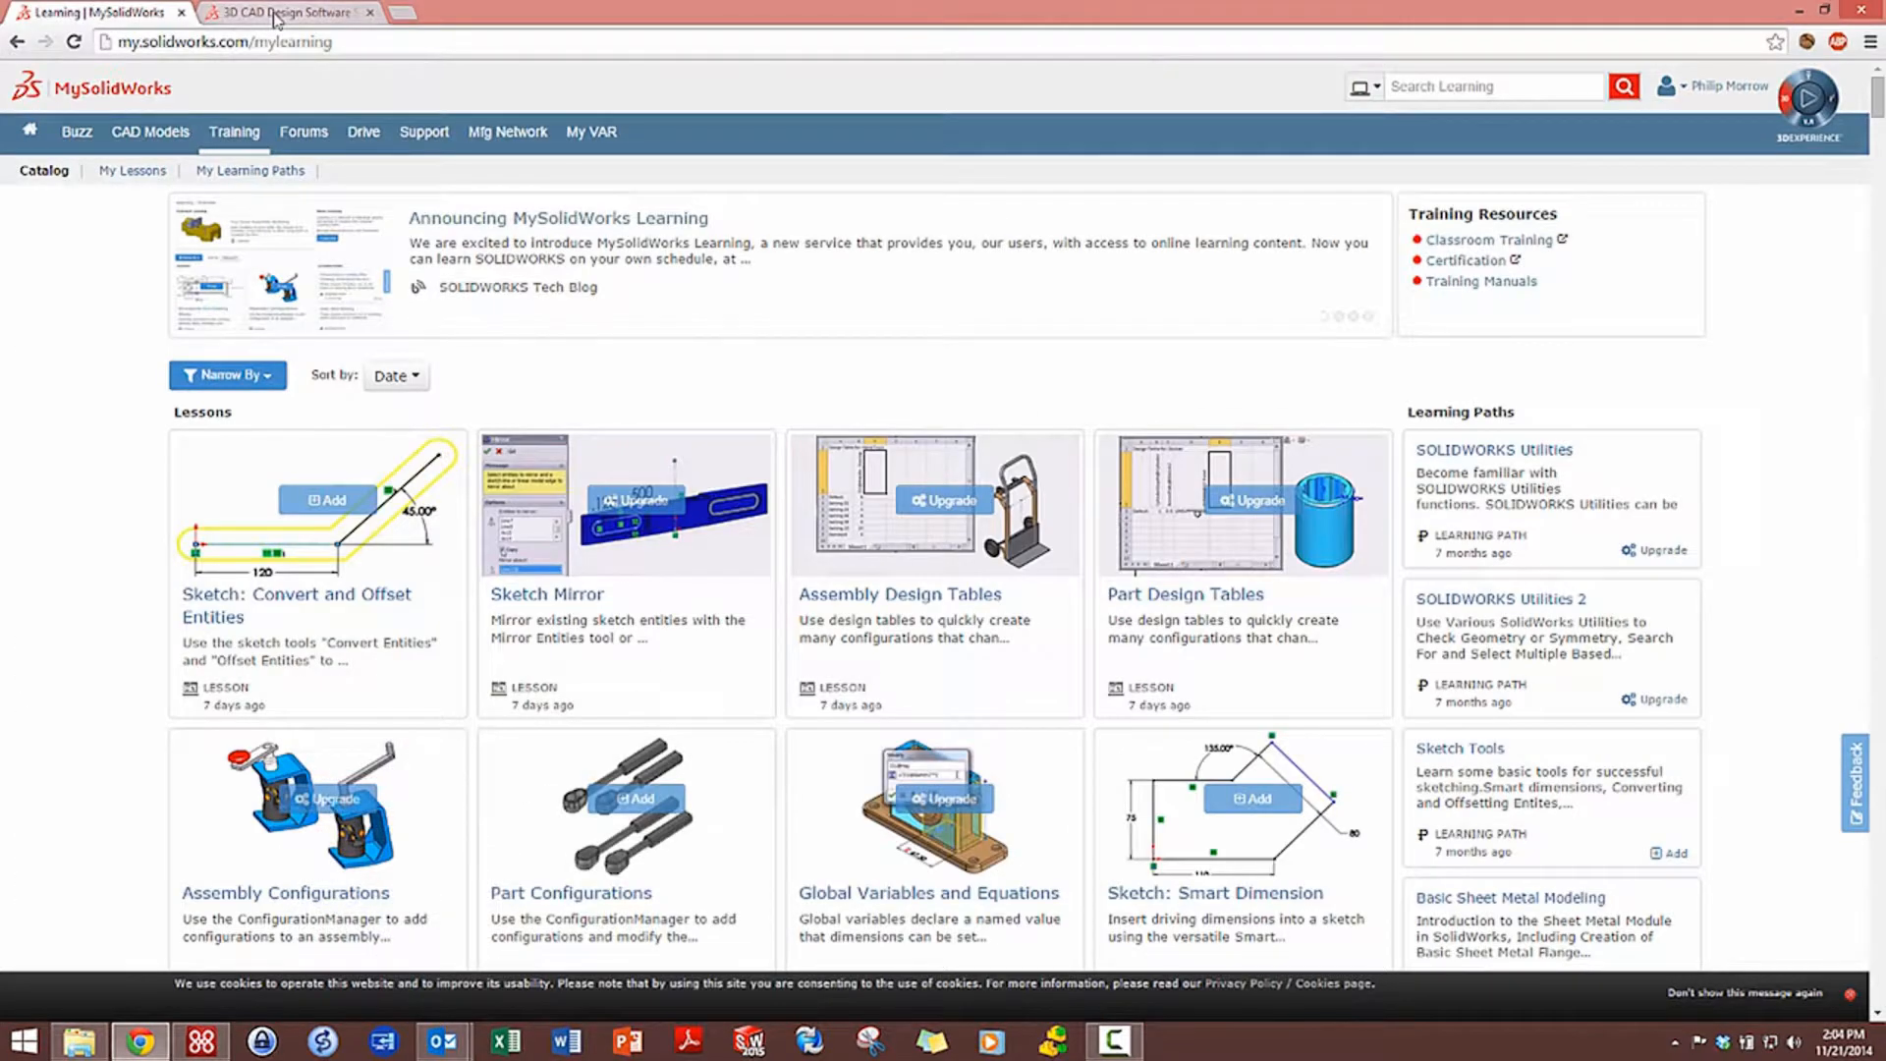
From the SOLIDWORKS website tab, enter the Customer Portal and start product eRegistration
click(289, 12)
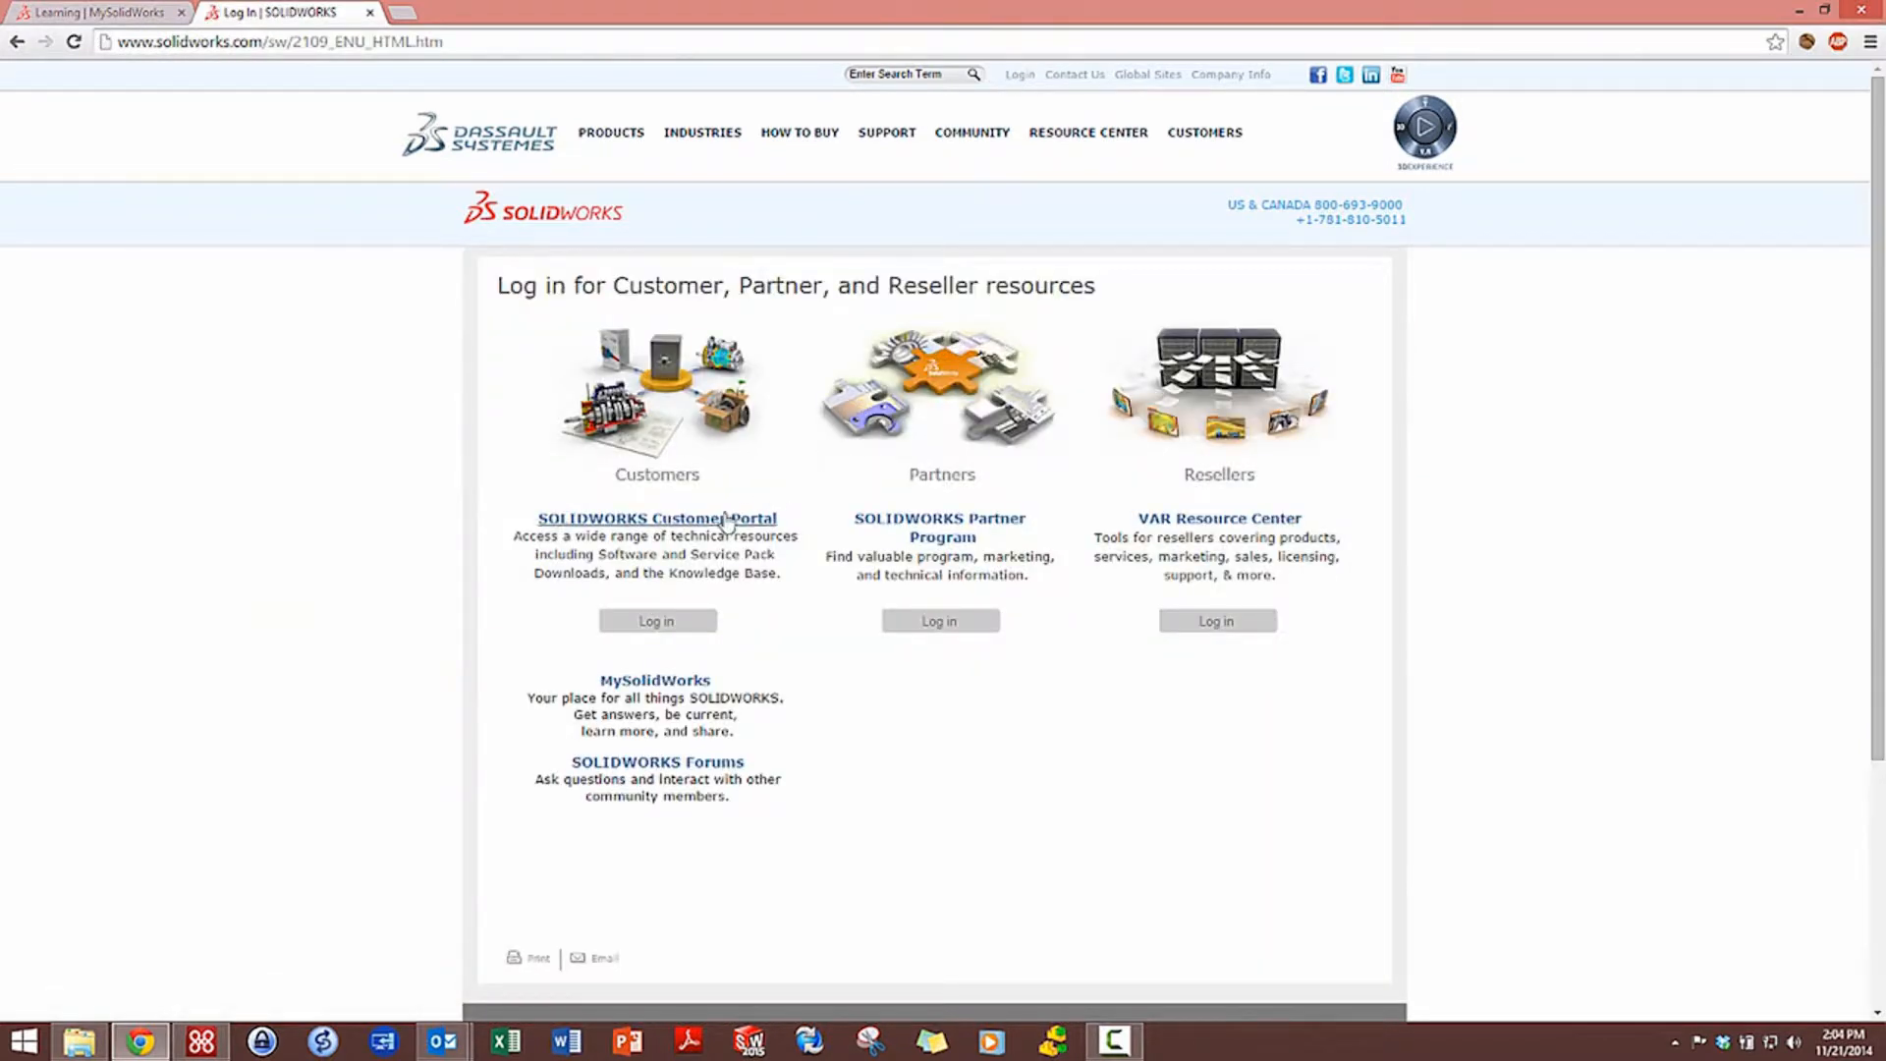
click(657, 517)
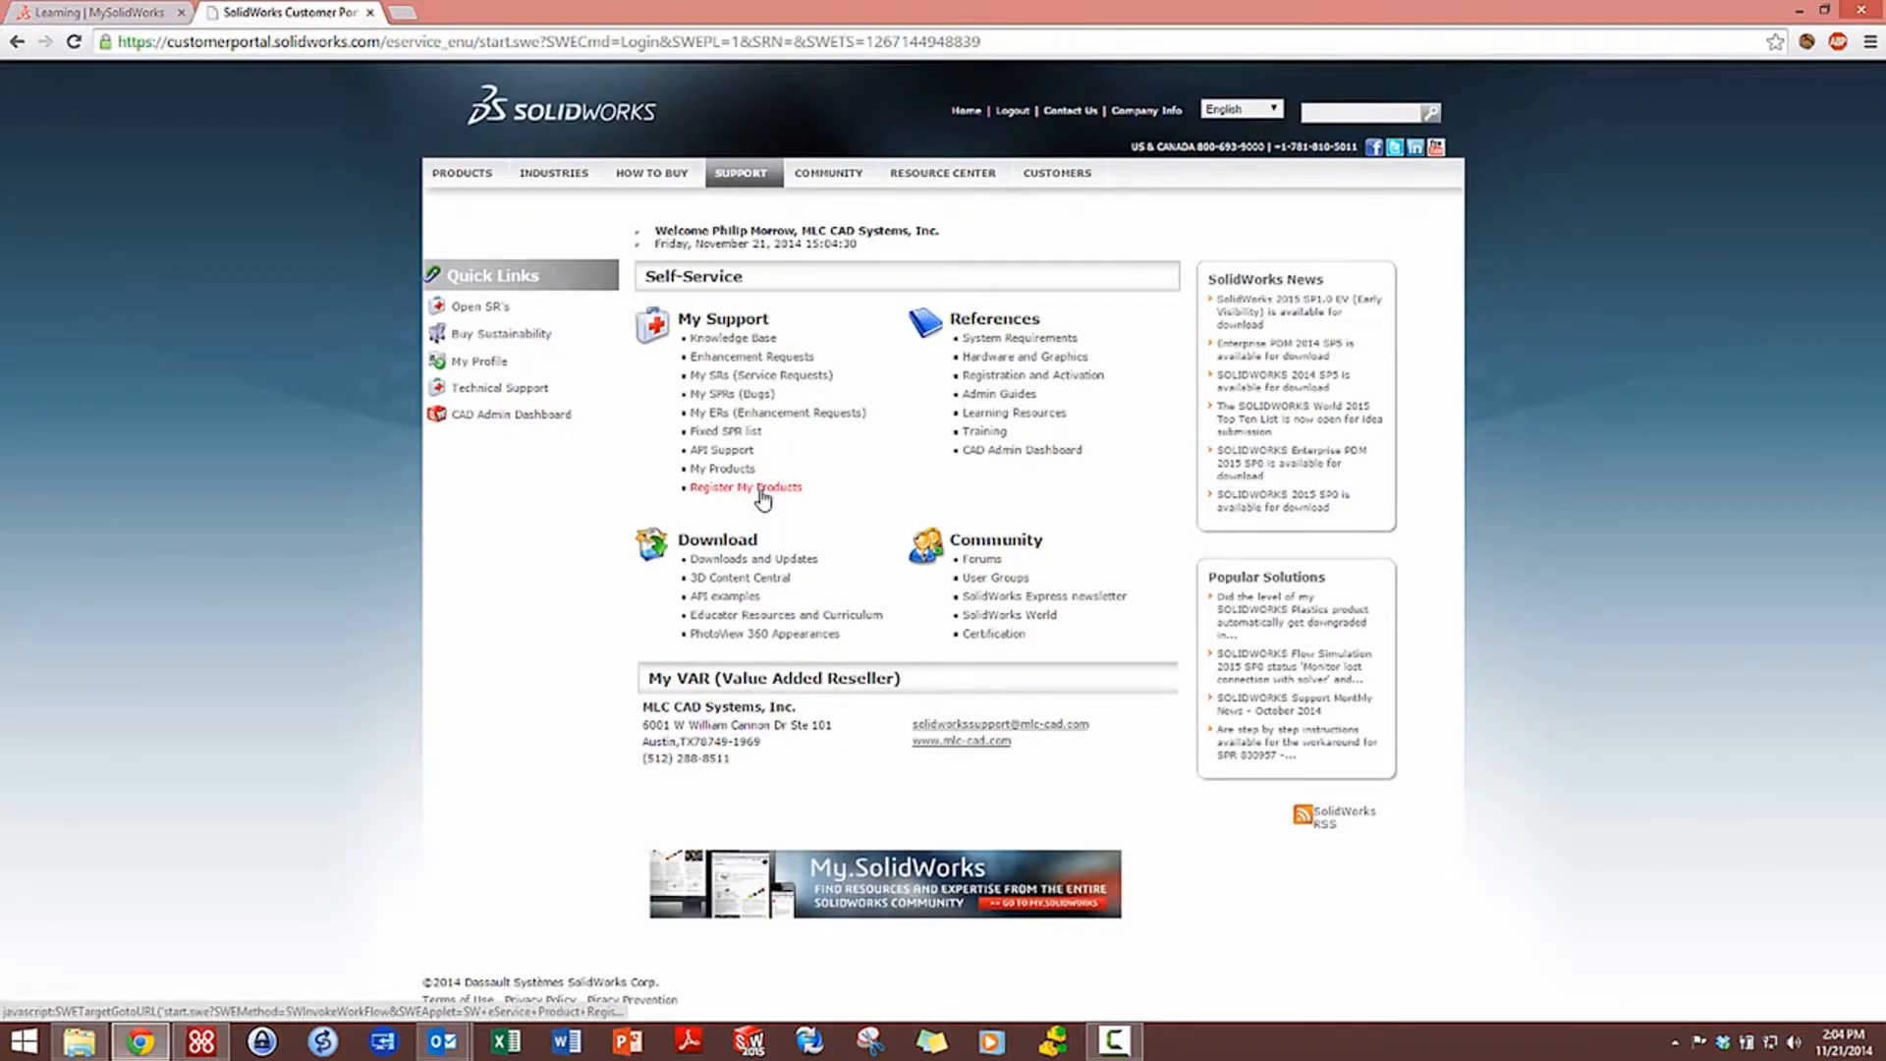
click(745, 487)
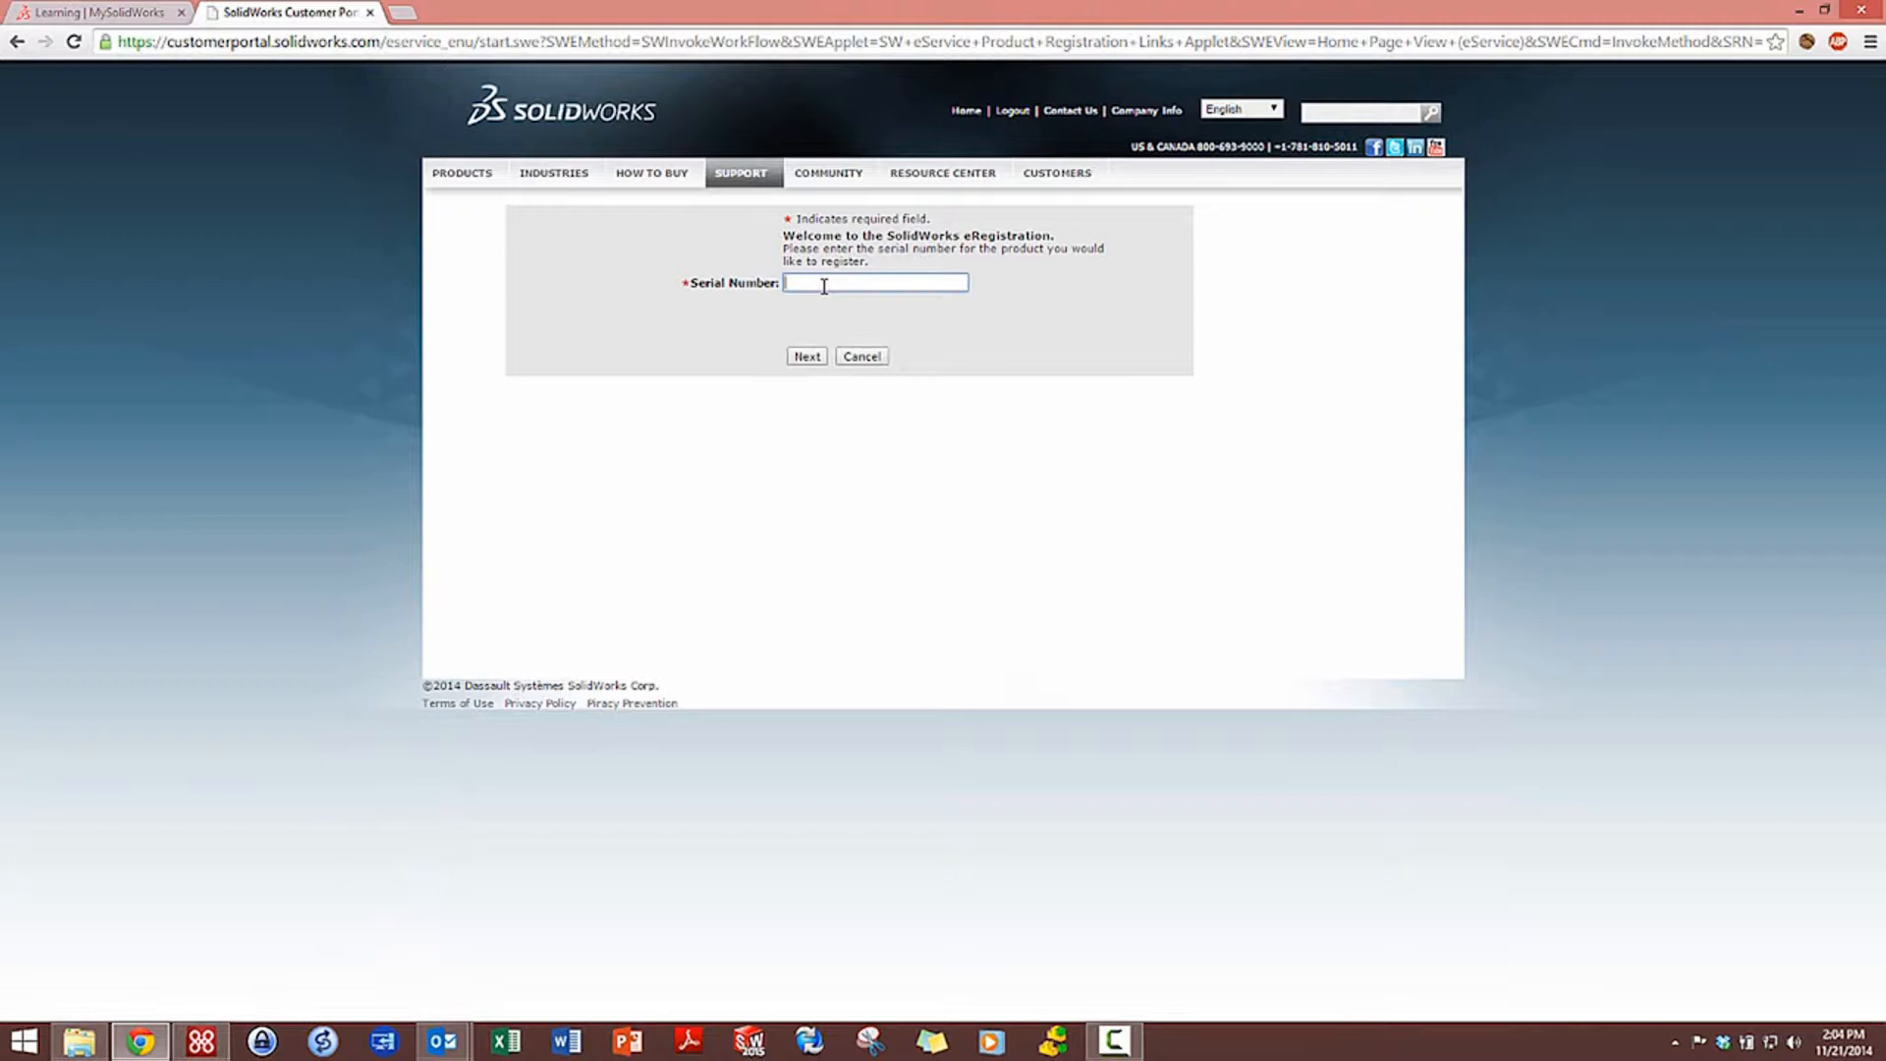
Submit the serial number, choose MySolidWorks Professional as the version and complete registration
click(805, 355)
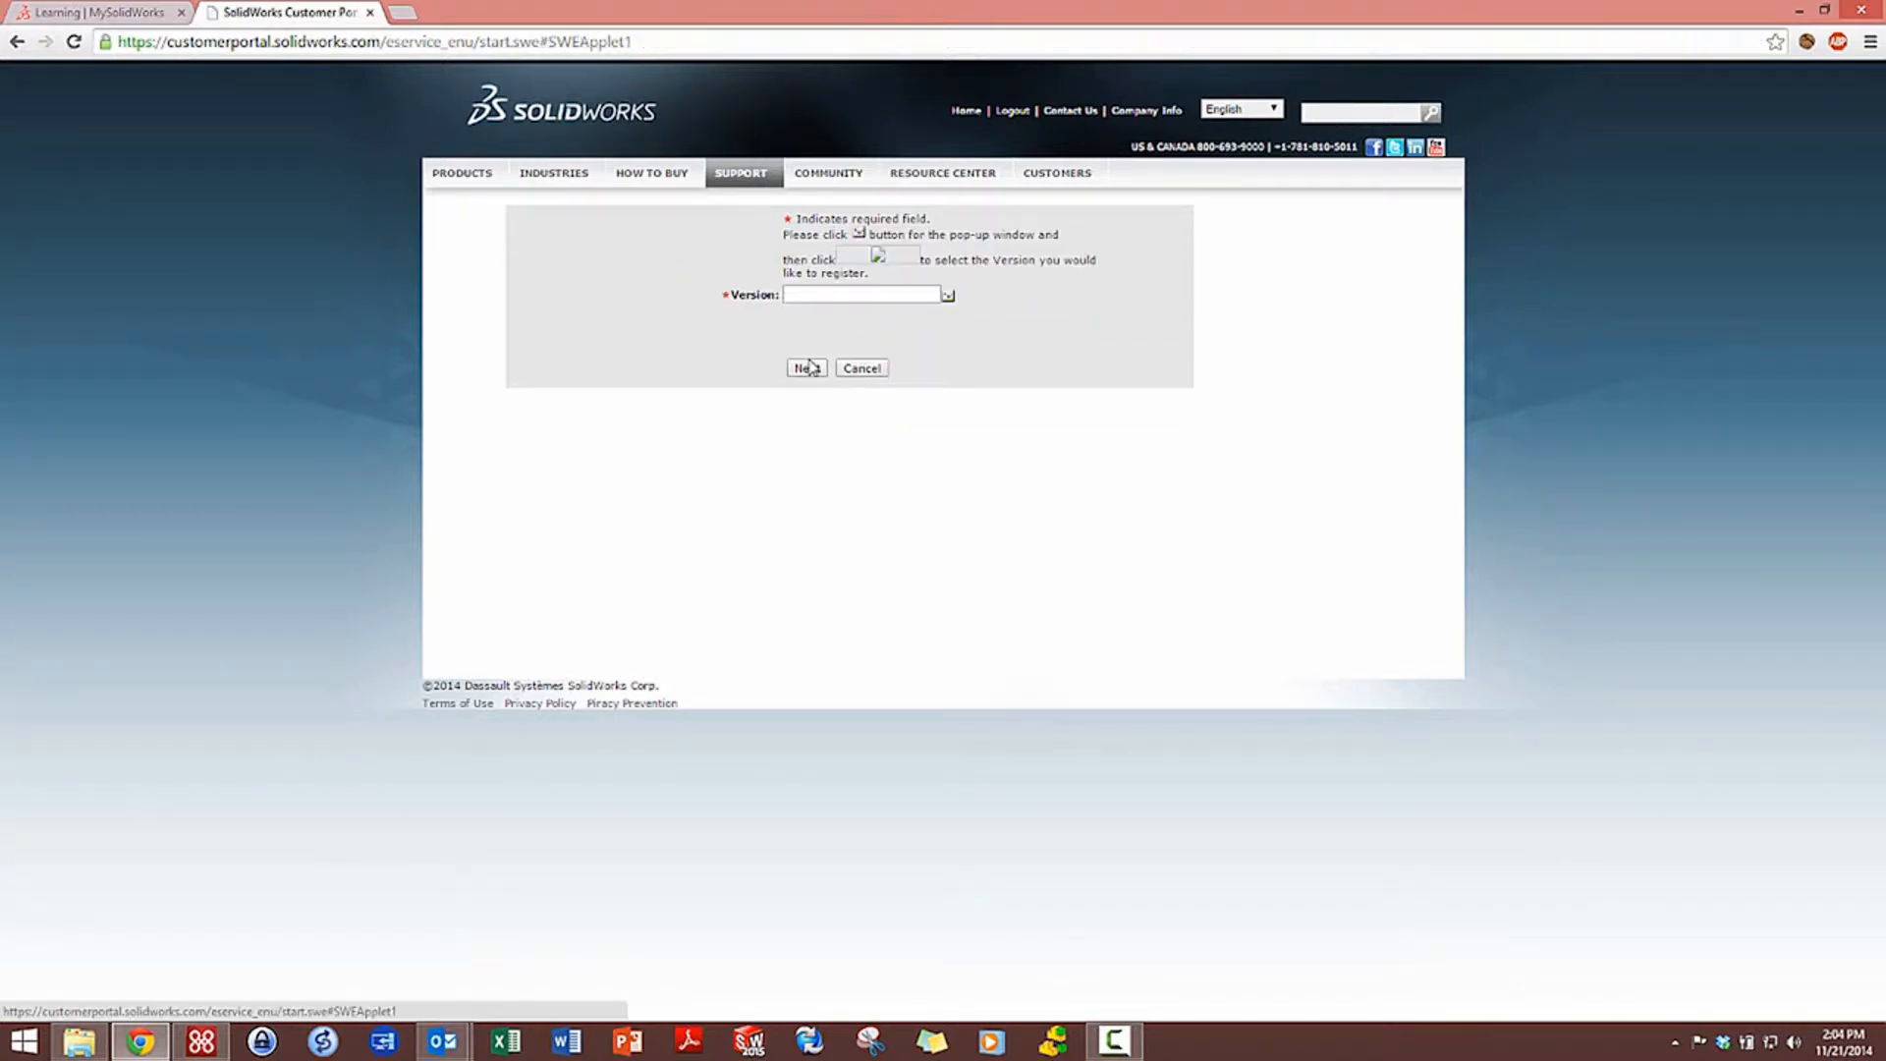
click(947, 297)
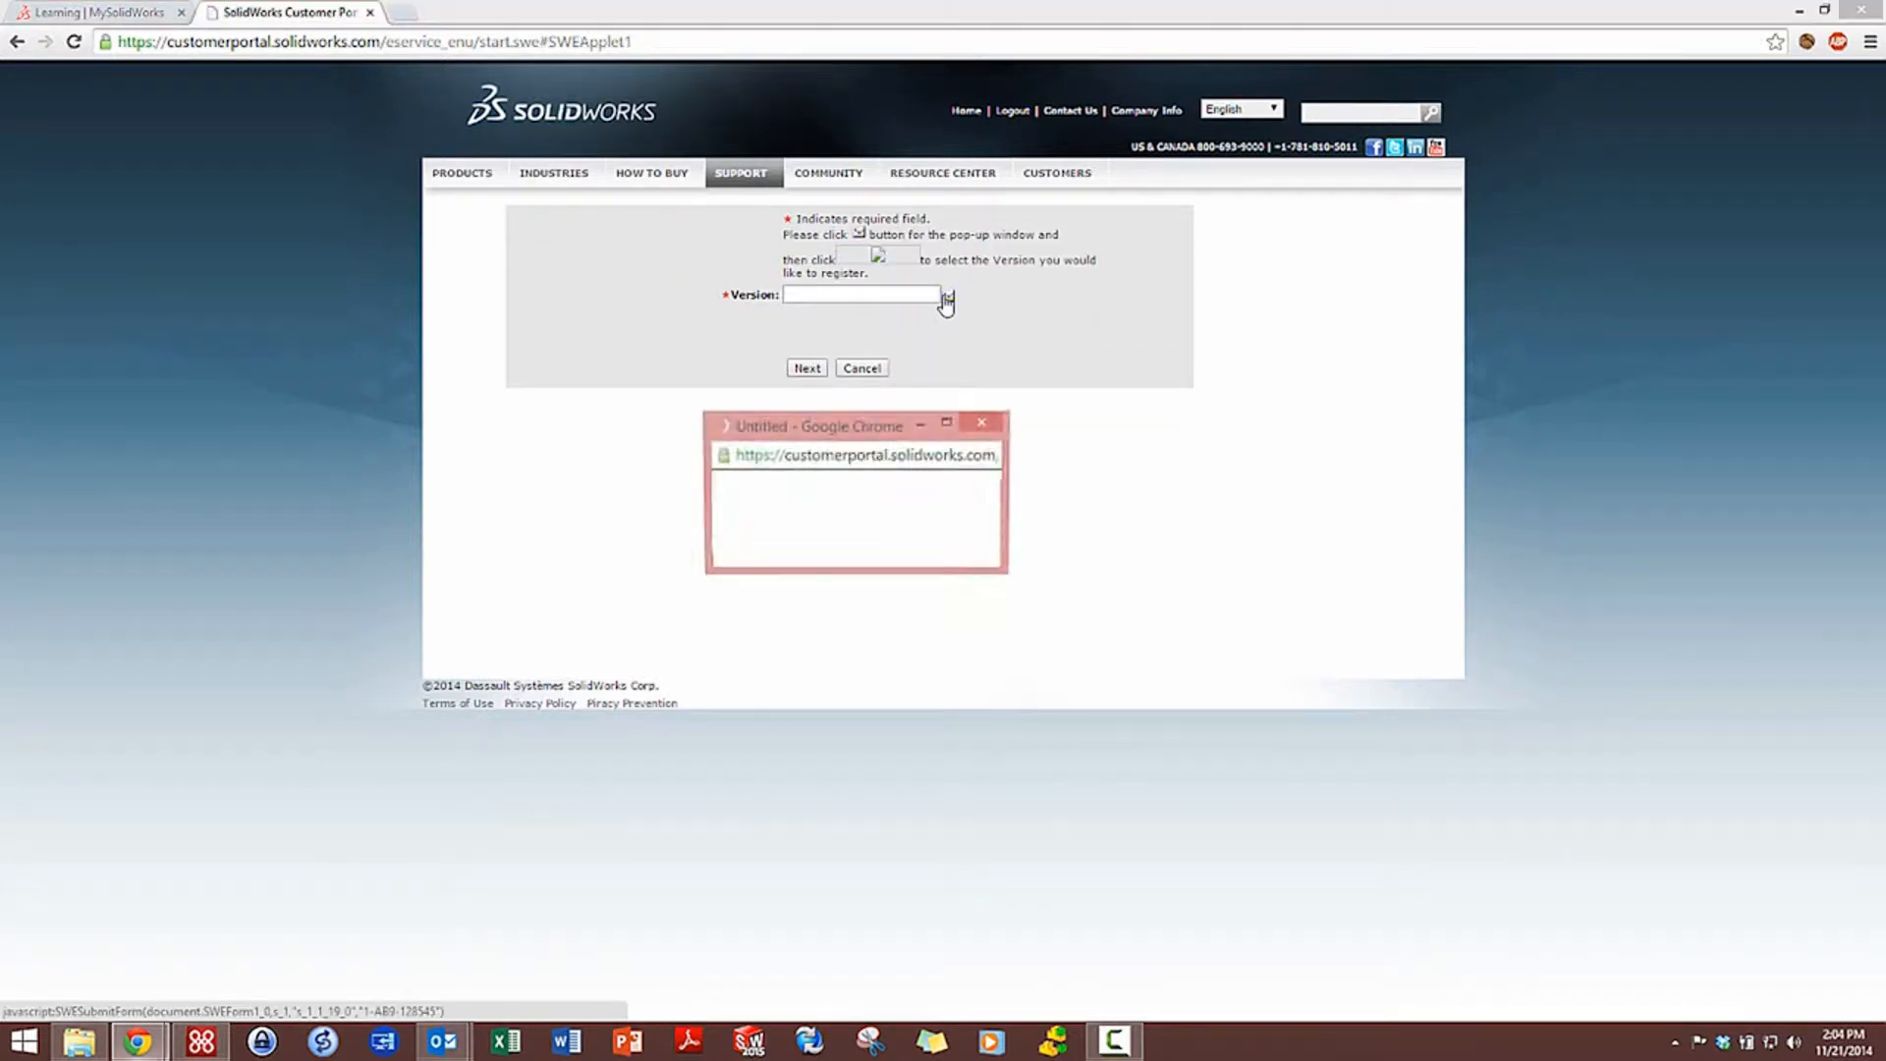
click(947, 294)
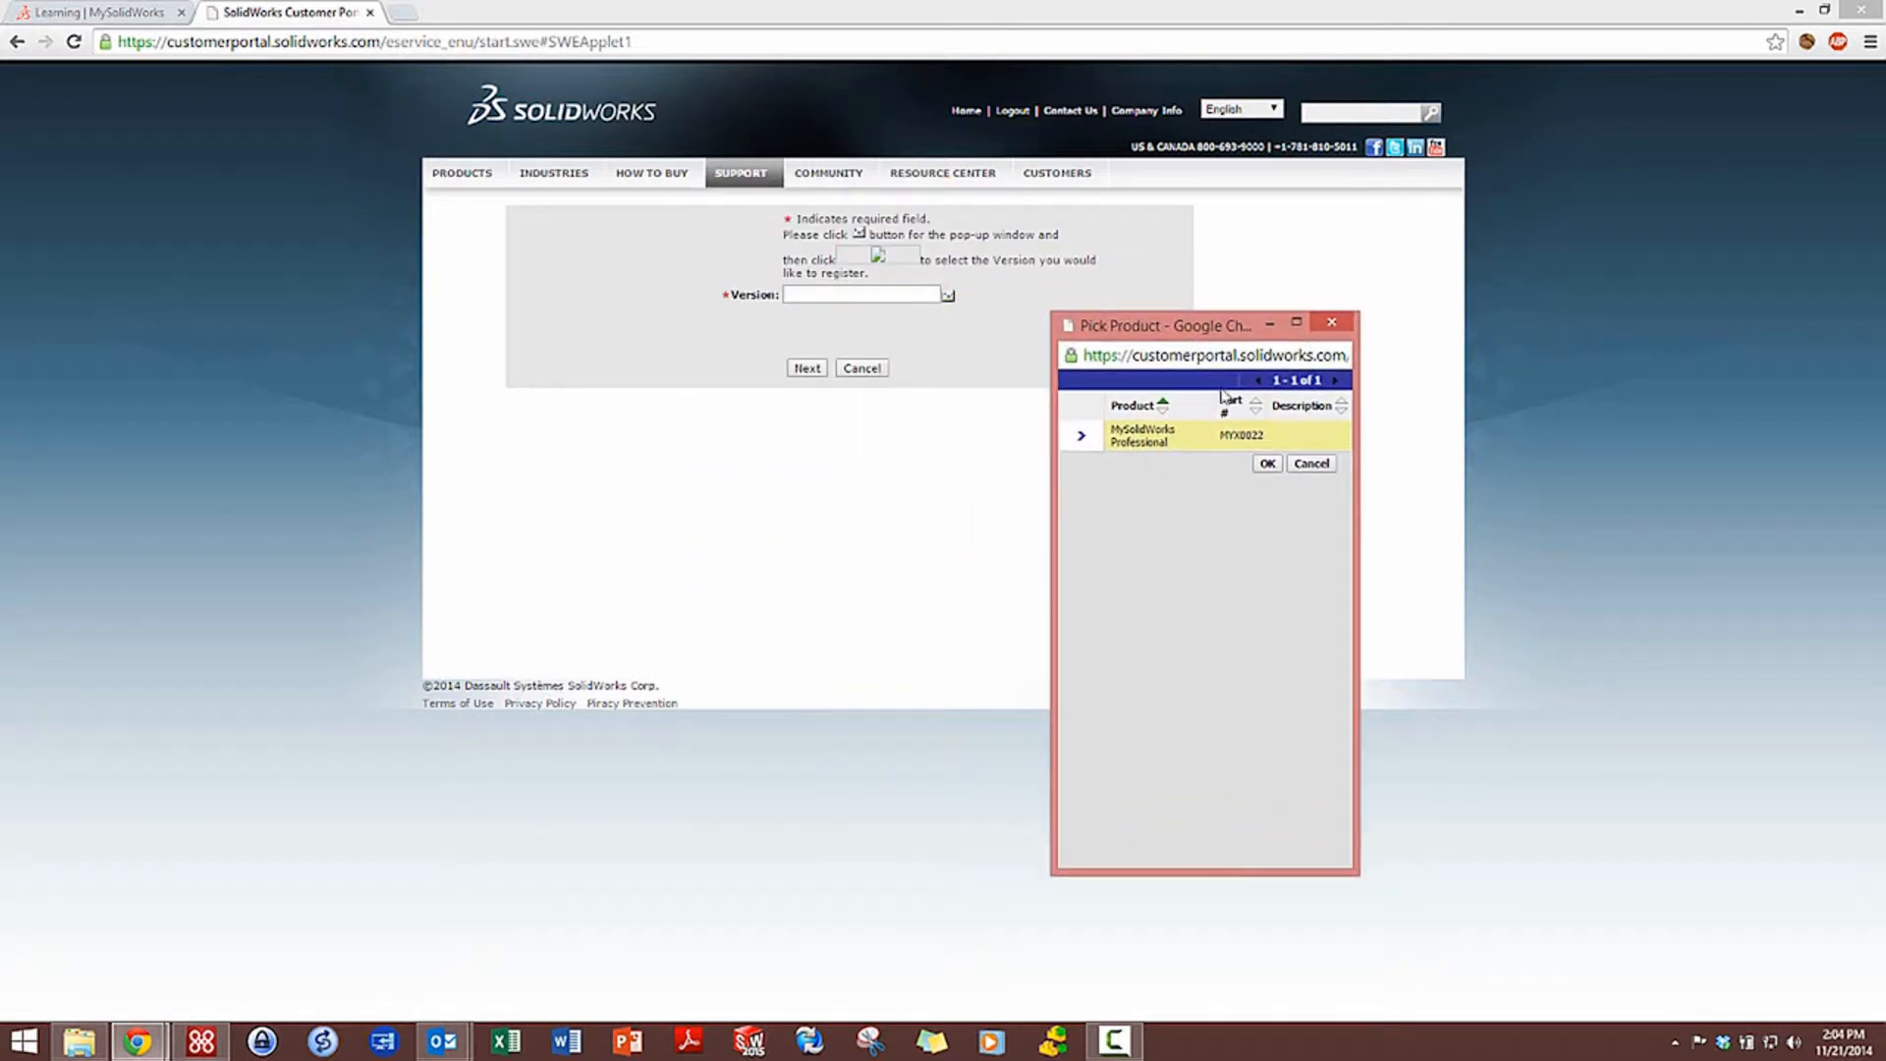
mouse_move(917, 310)
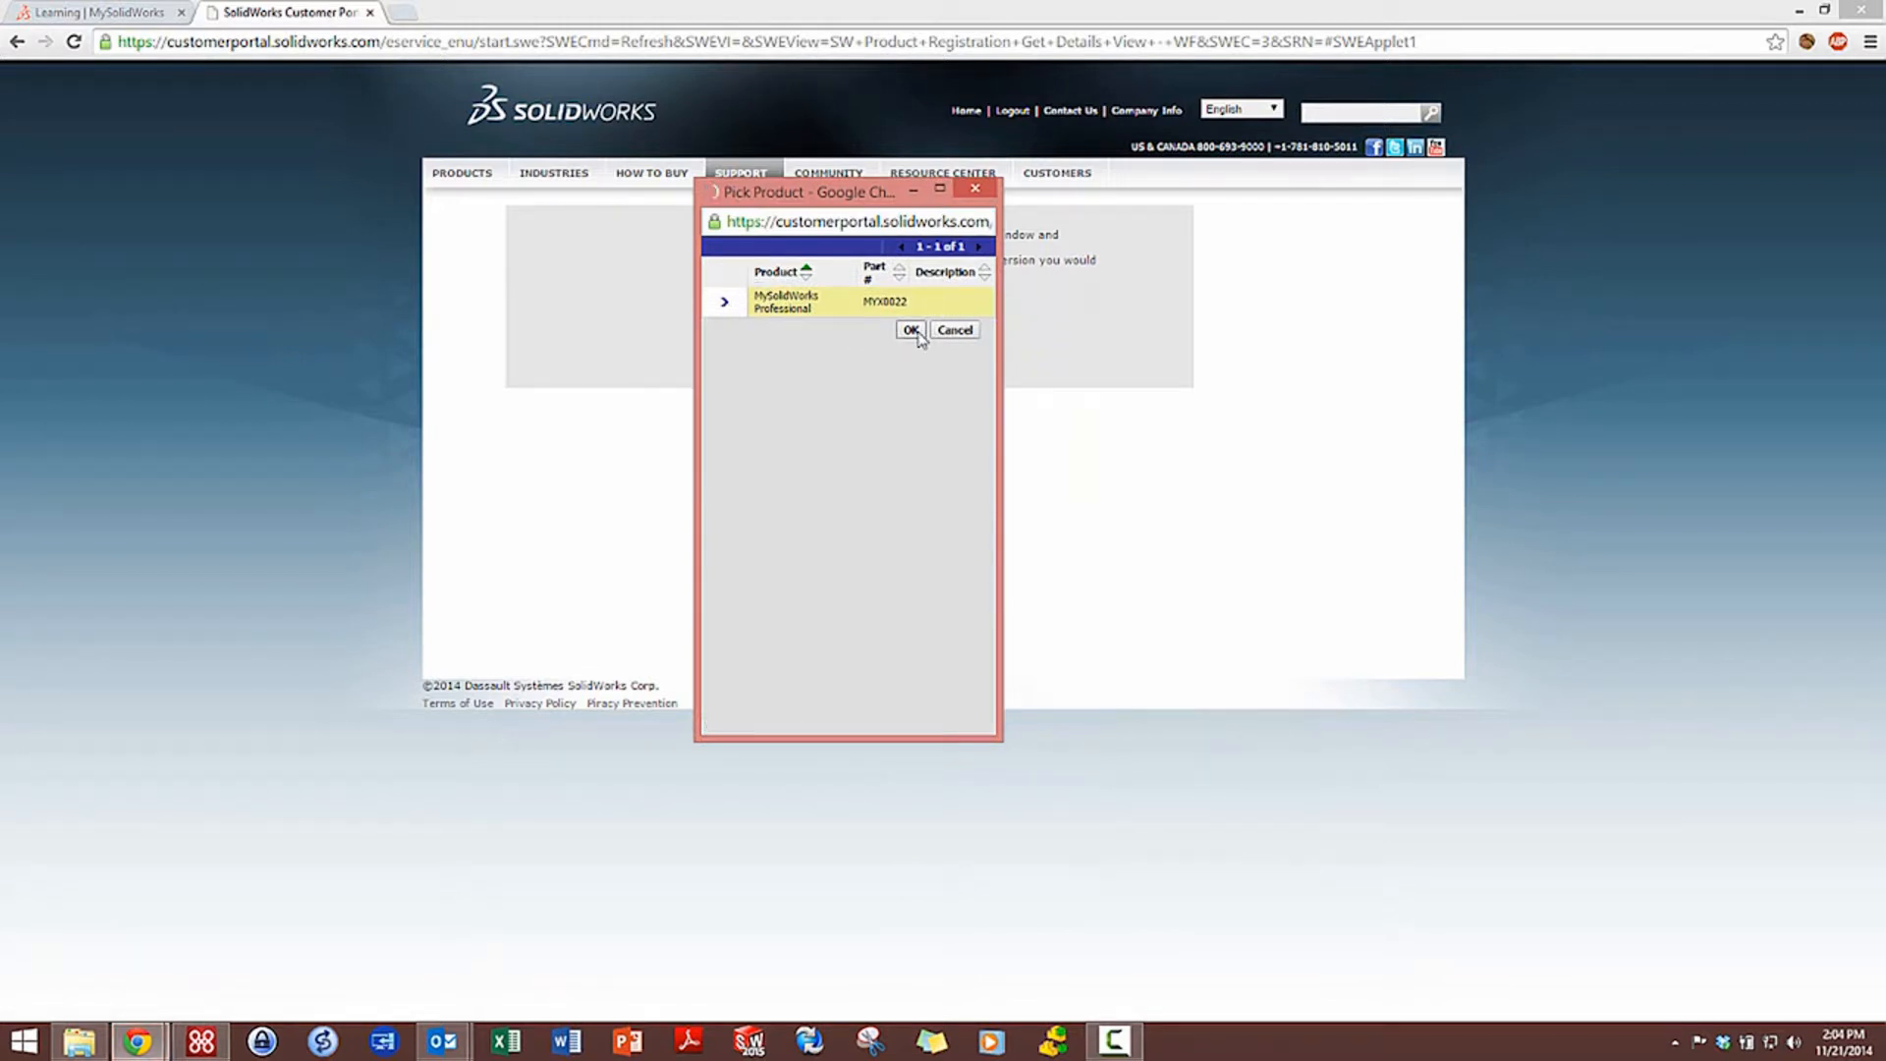
click(910, 330)
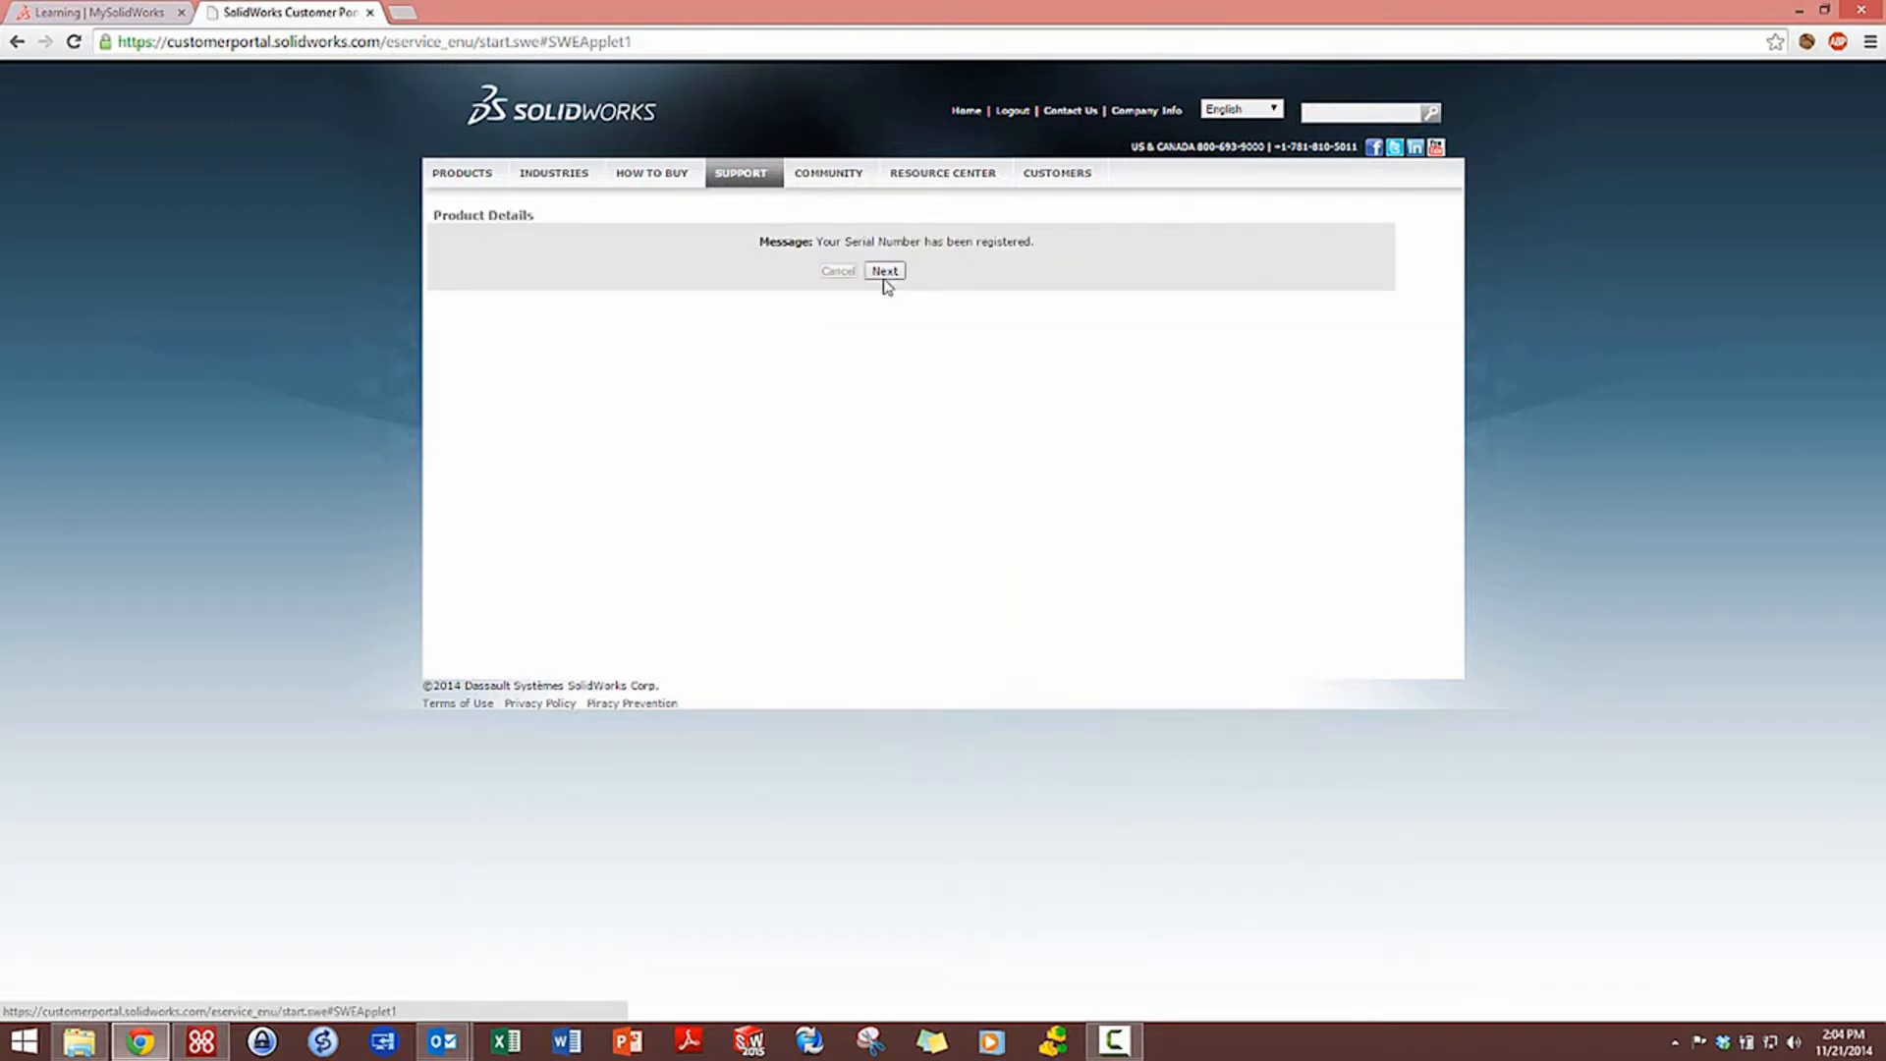
click(882, 271)
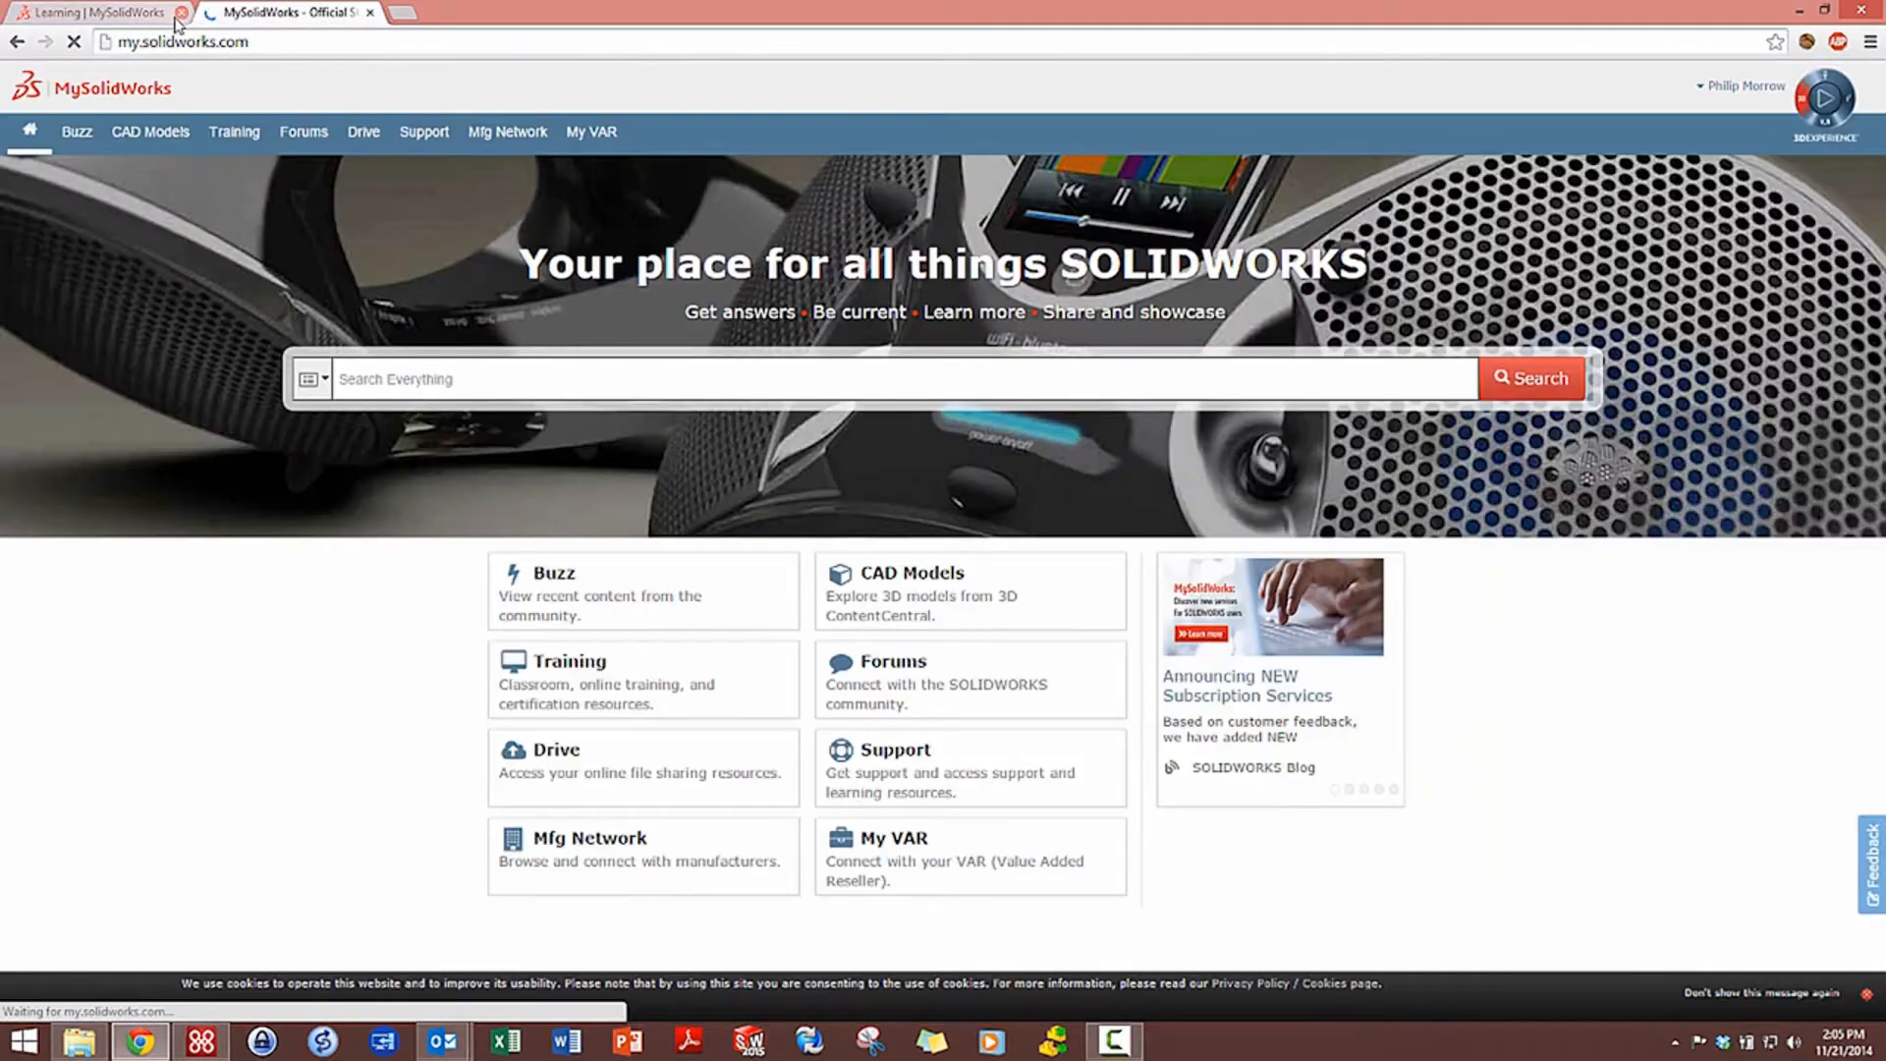
mouse_move(234, 133)
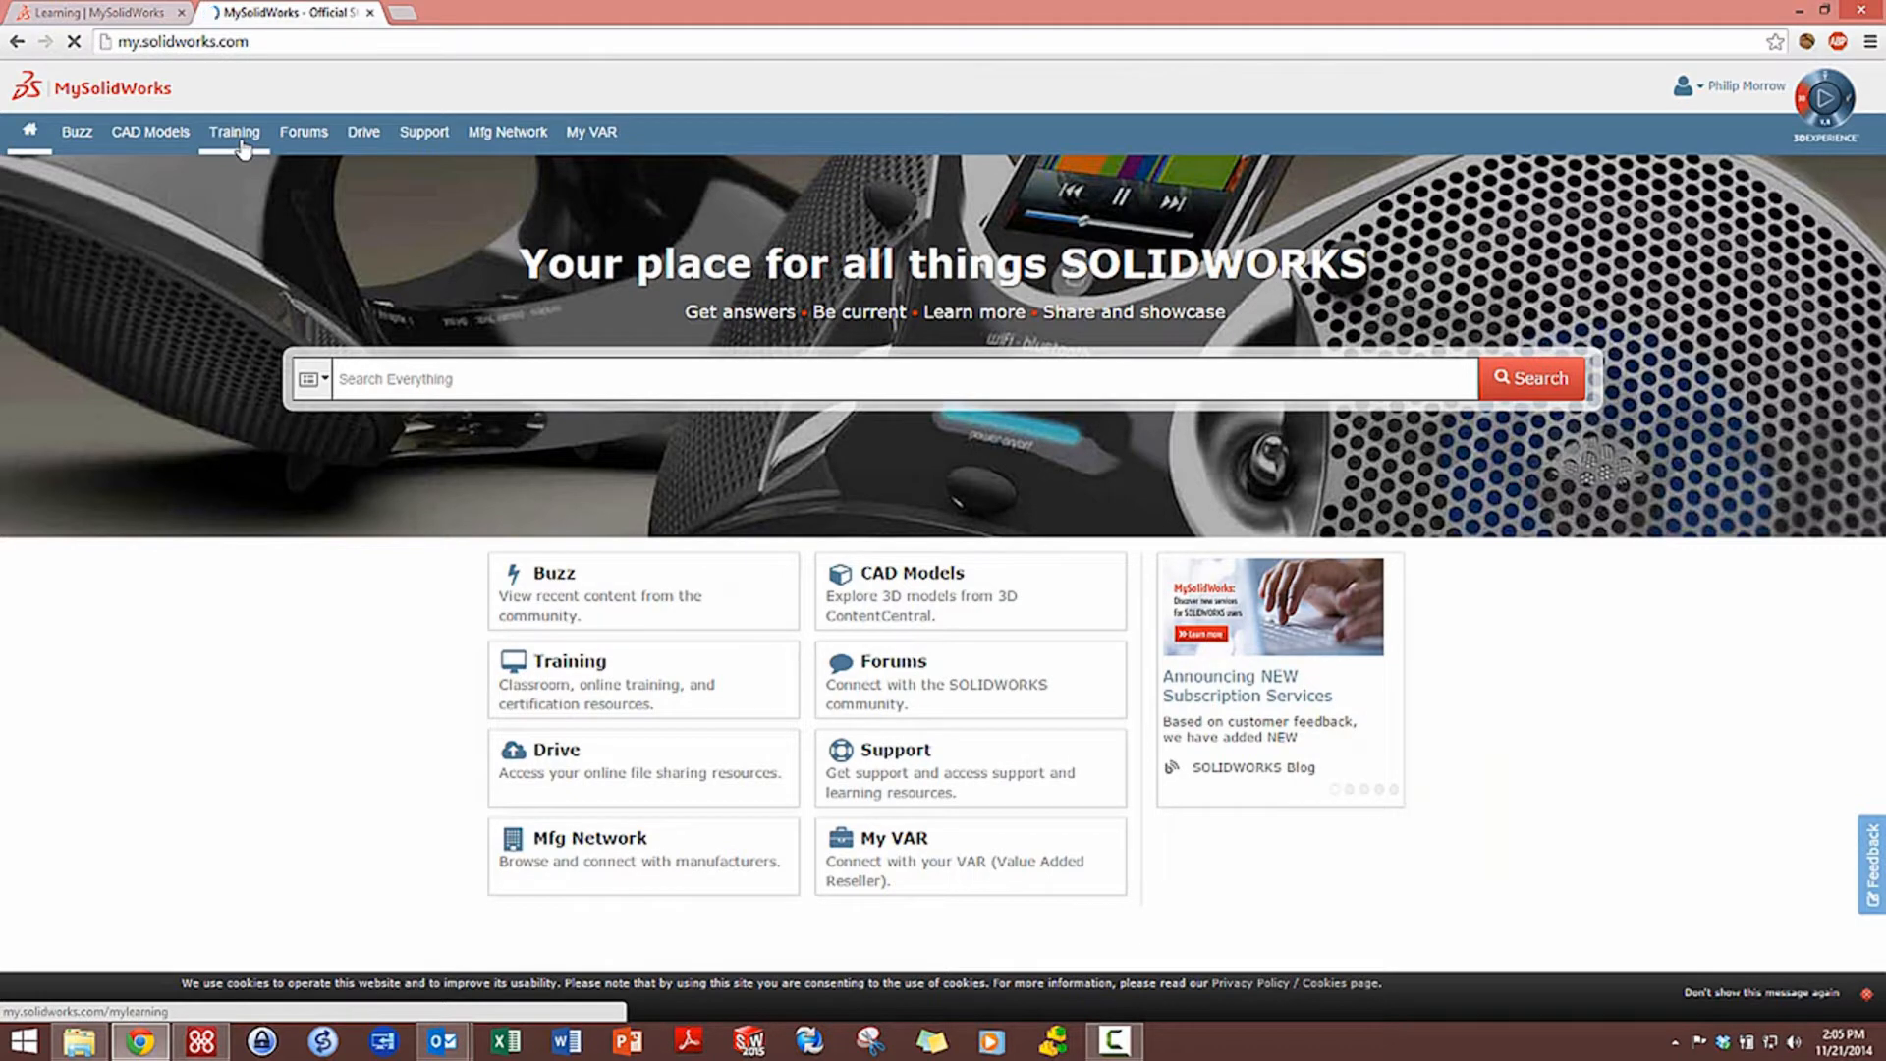
From the Training catalog, show the Sketch Mirror lesson's detail page
click(234, 131)
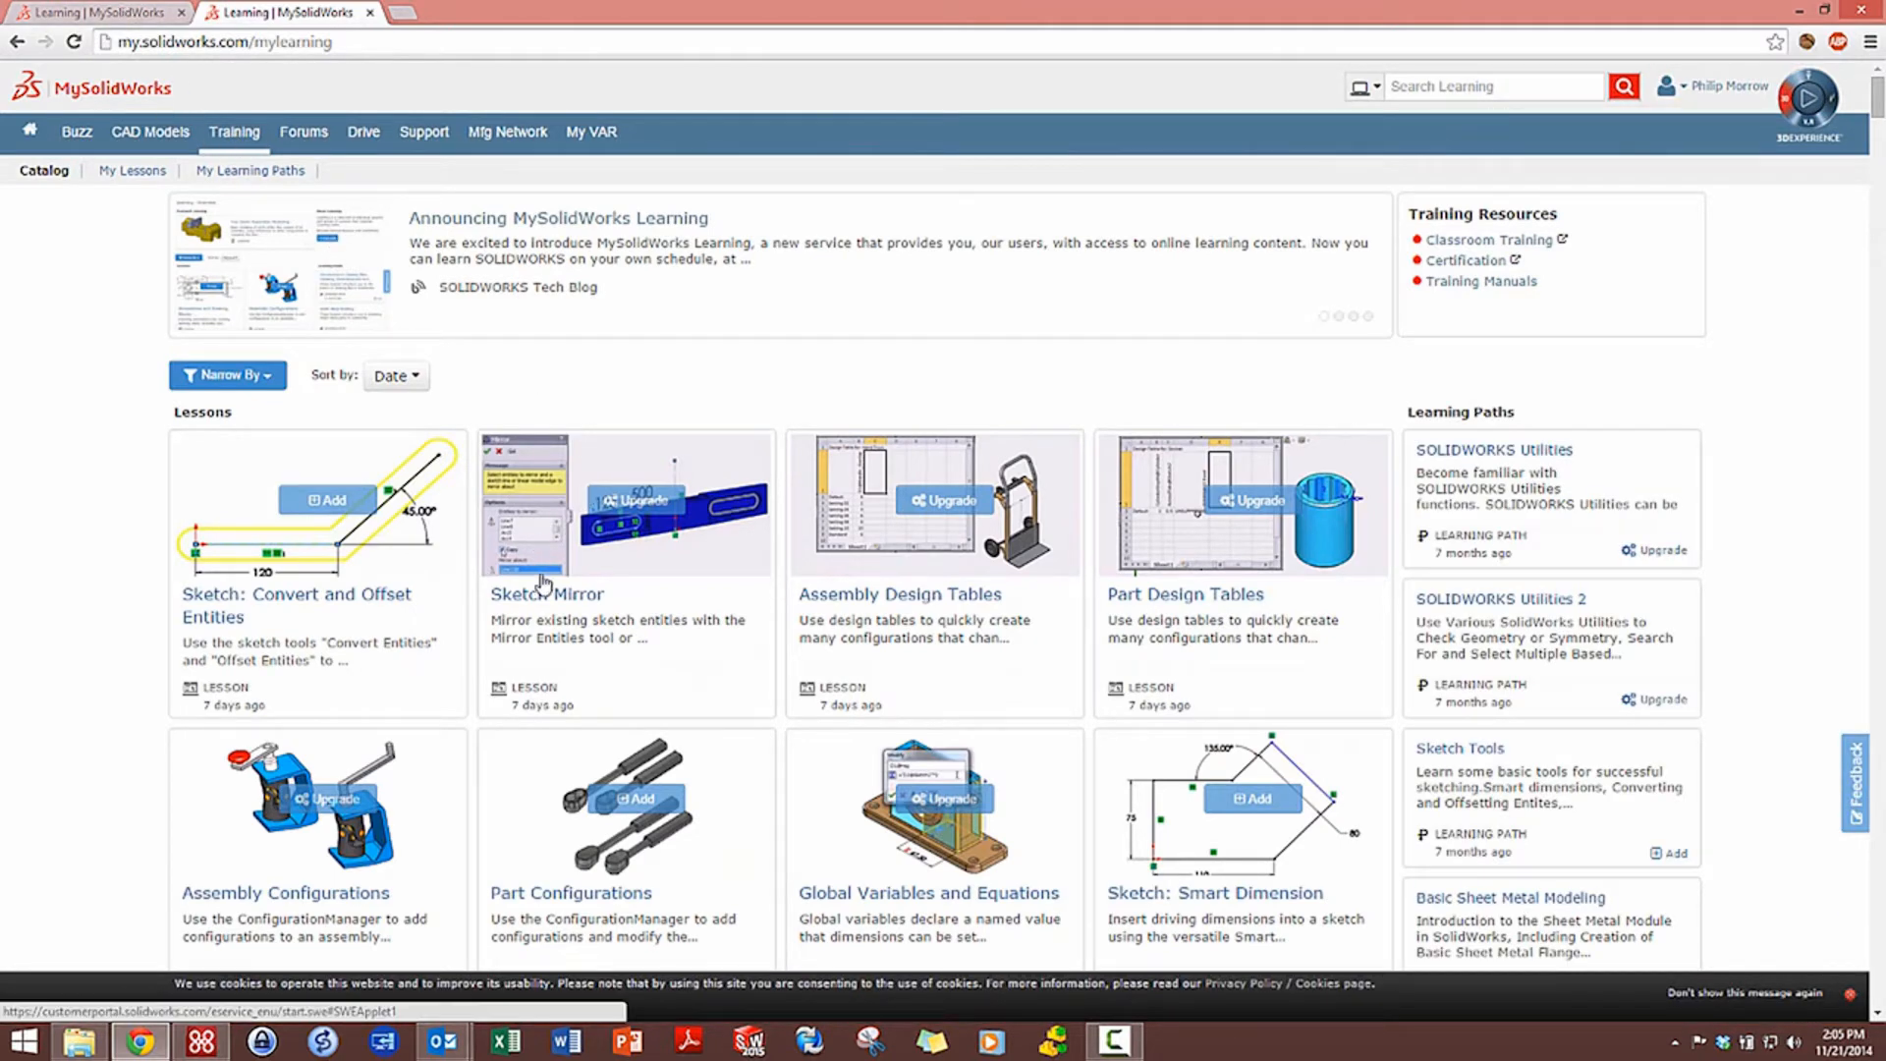
click(546, 593)
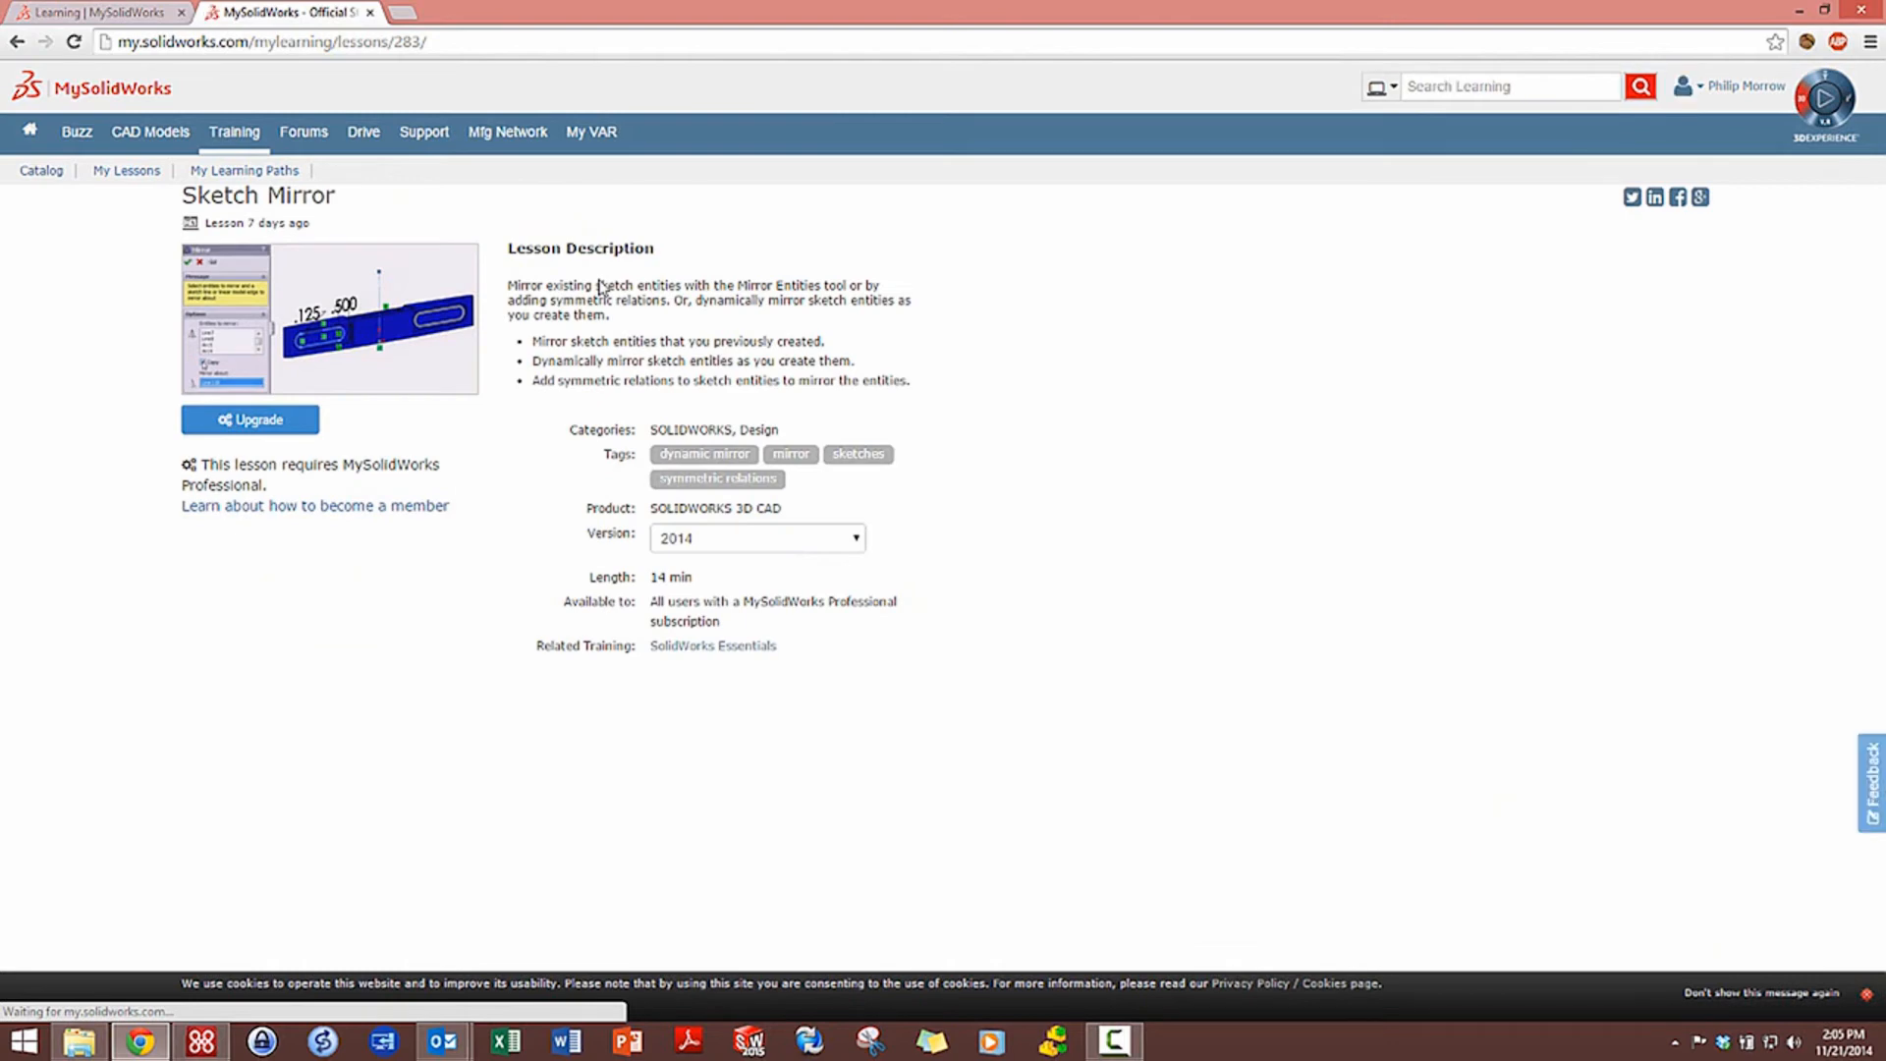